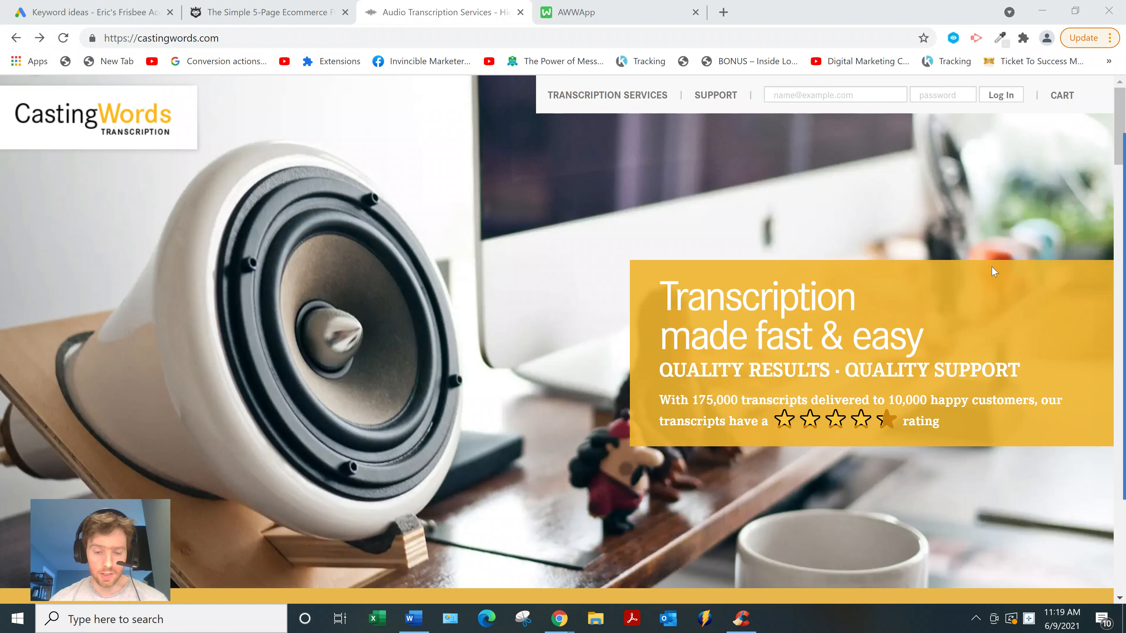
mouse_move(986, 278)
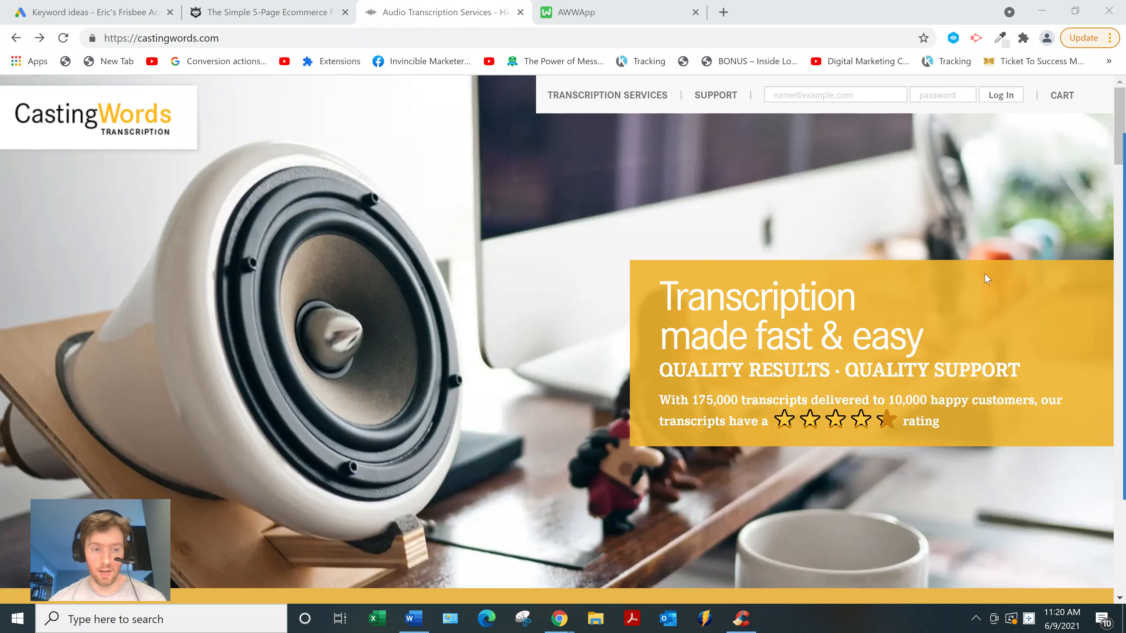
mouse_move(985, 269)
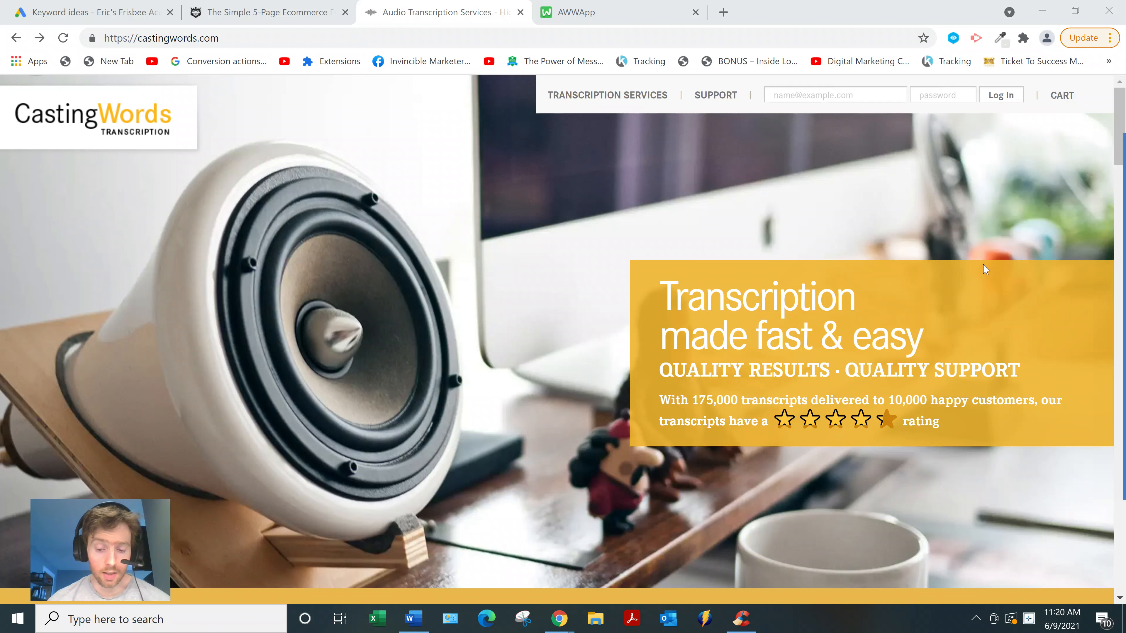
mouse_move(952, 295)
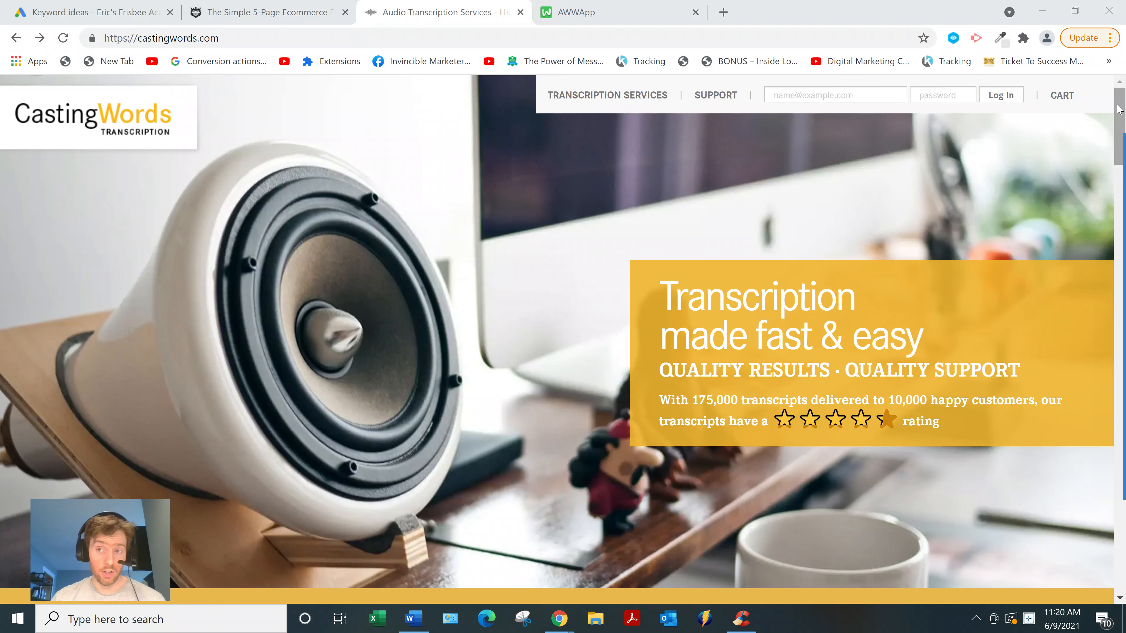
- From the CastingWords footer, reach the Workshop freelancer site and its Frequently Asked Questions page
scroll(down, 3)
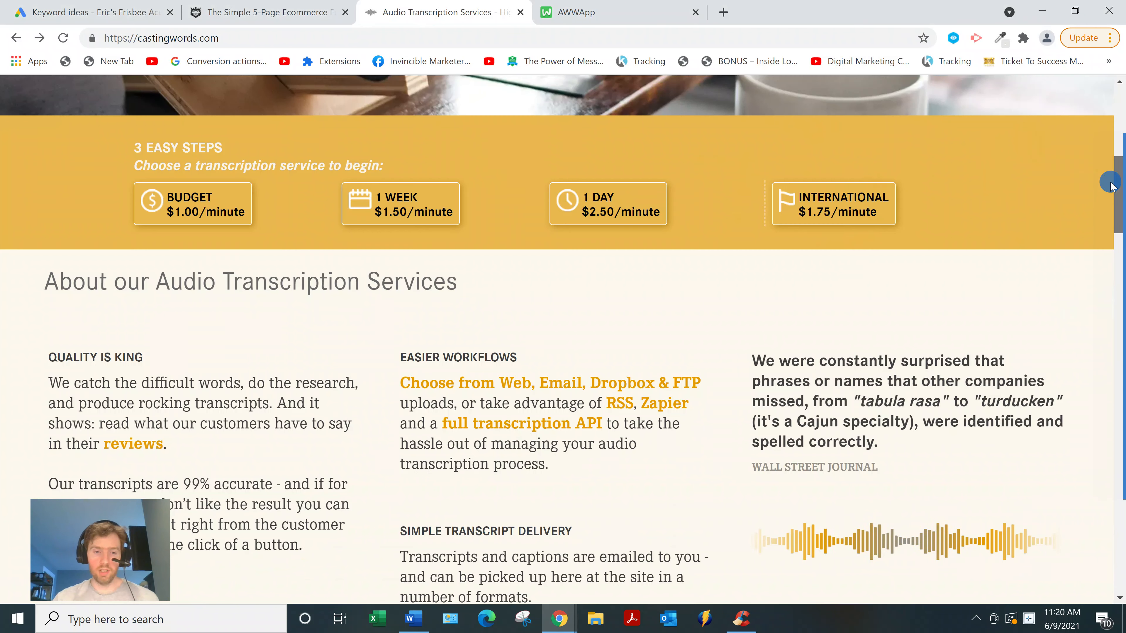
scroll(up, 3)
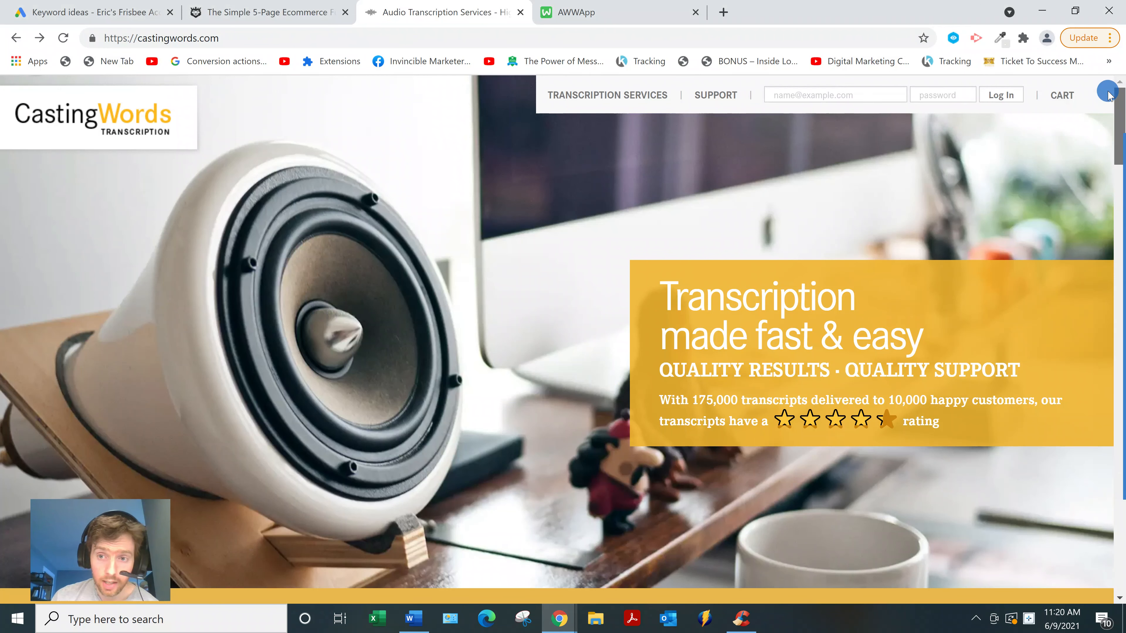
scroll(down, 3)
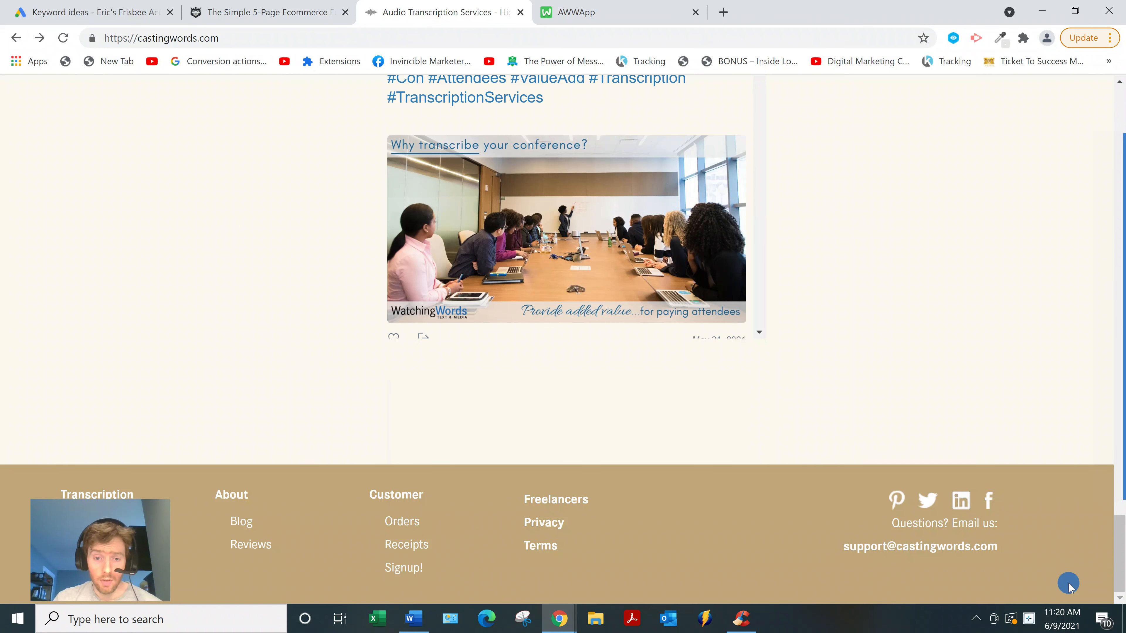
click(555, 500)
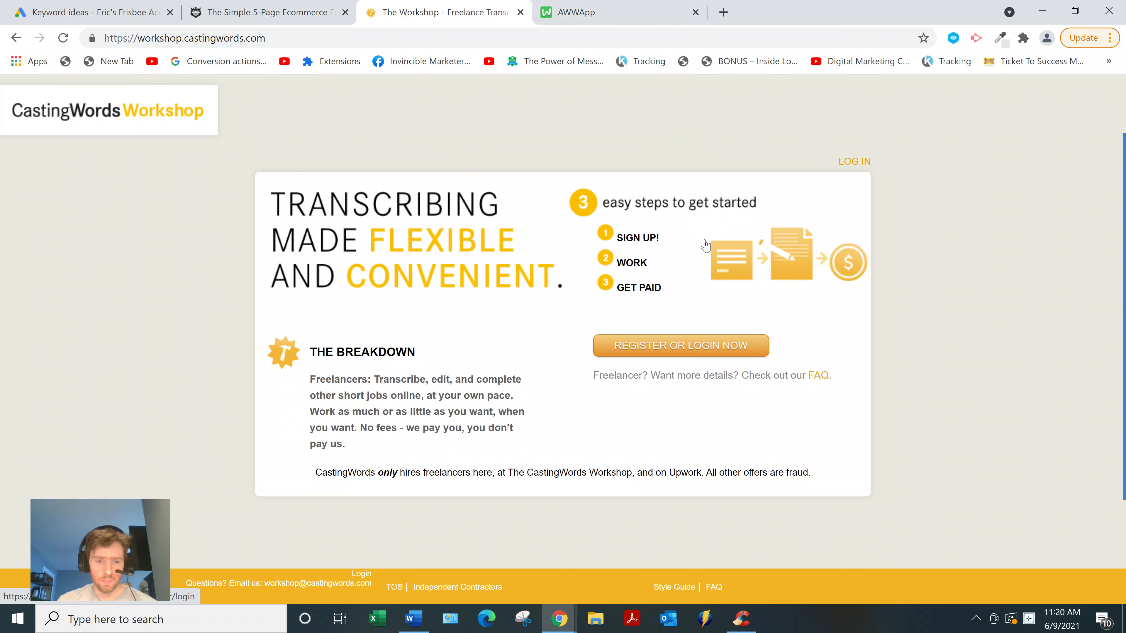
mouse_move(703, 579)
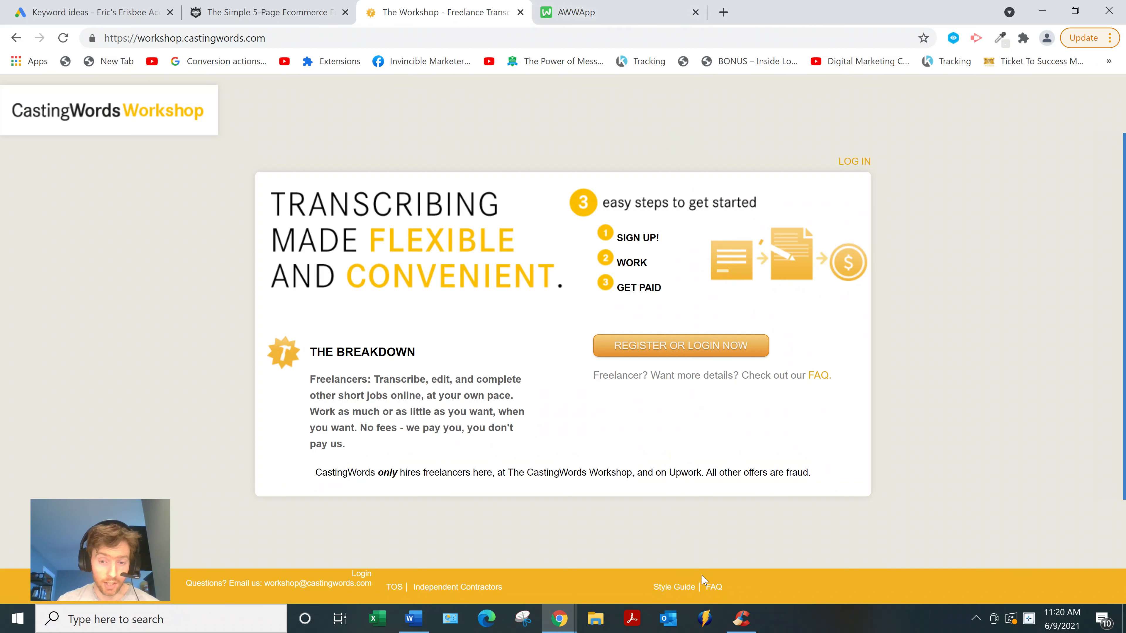
click(817, 375)
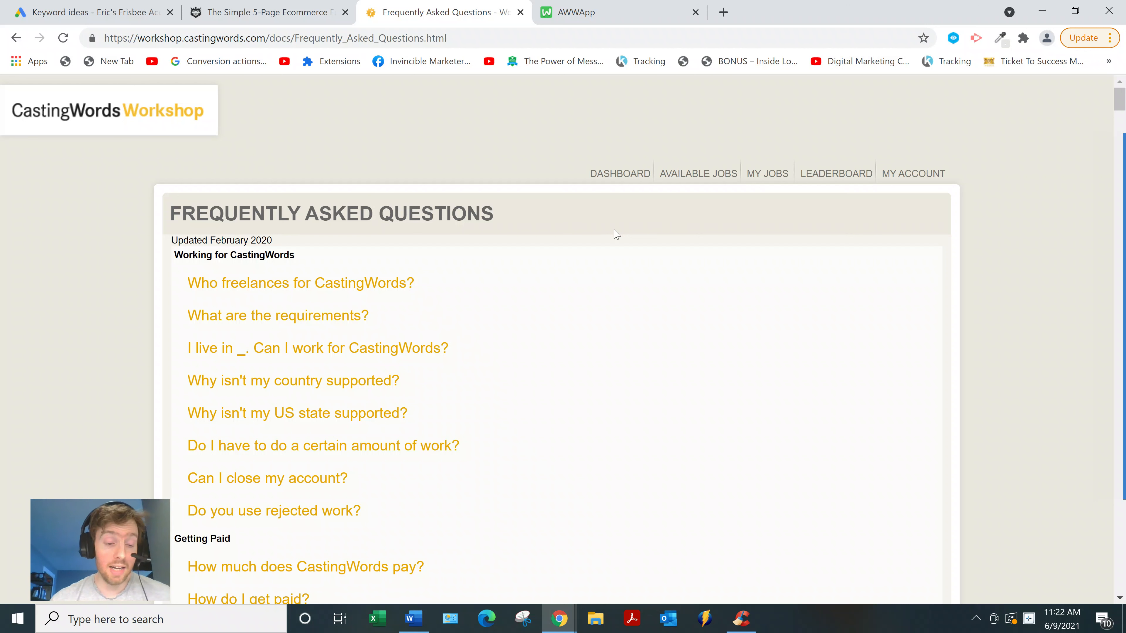
mouse_move(12, 76)
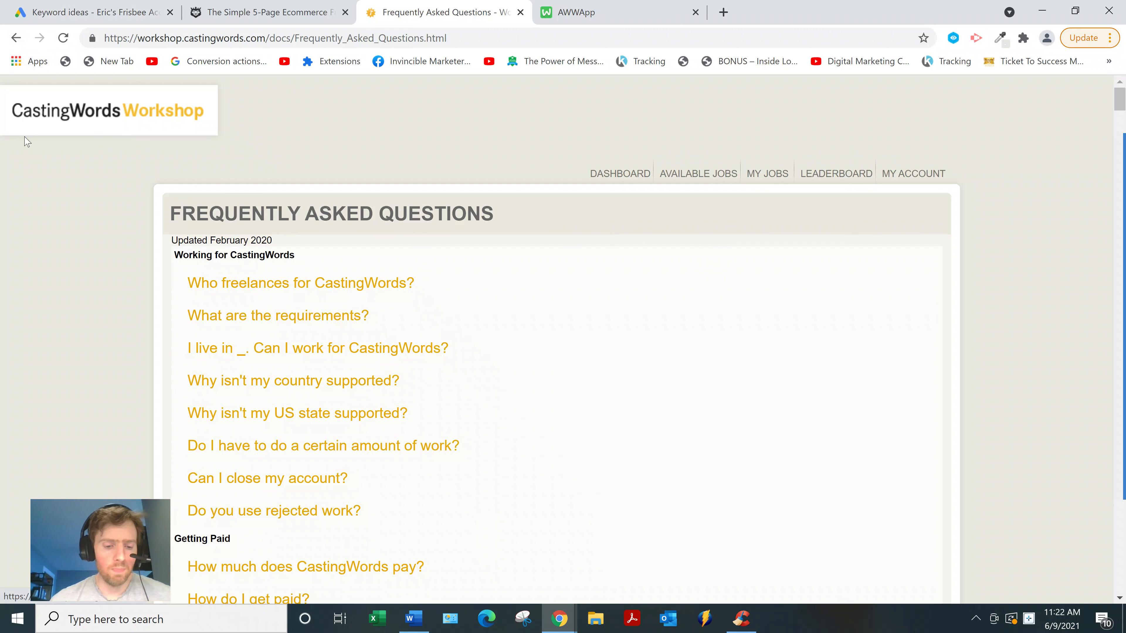
mouse_move(39, 113)
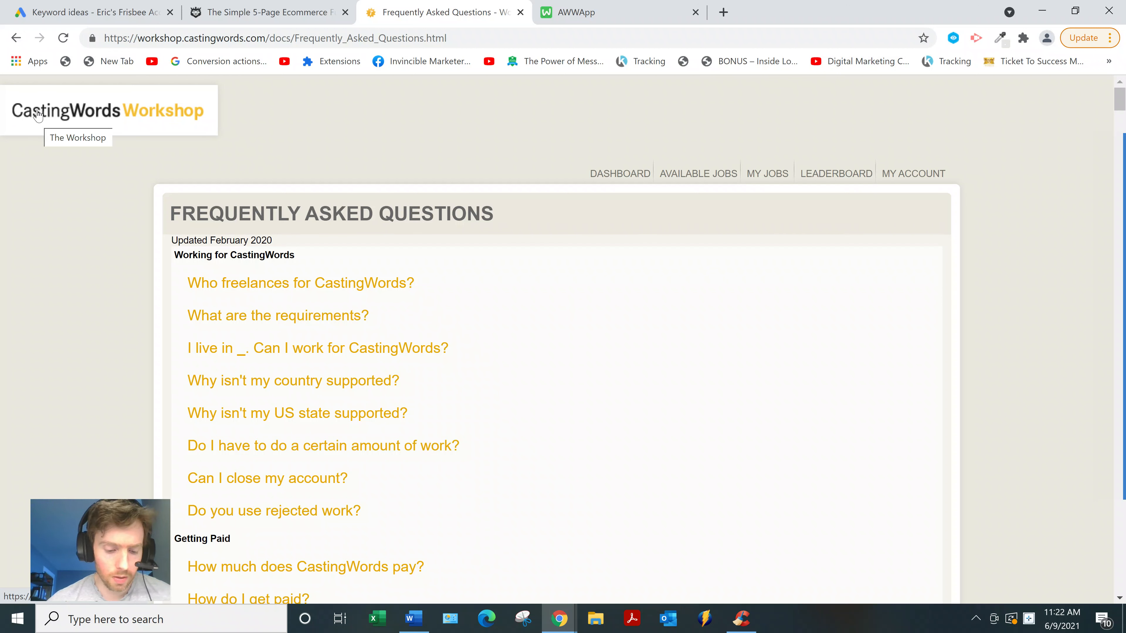
mouse_move(1075, 63)
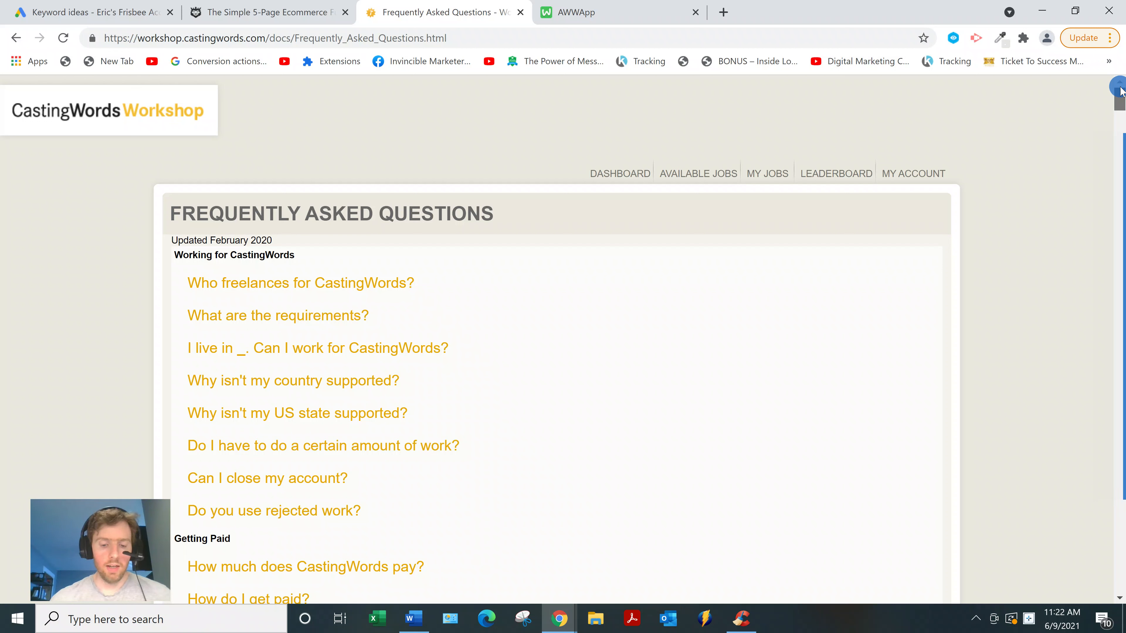
mouse_move(1116, 84)
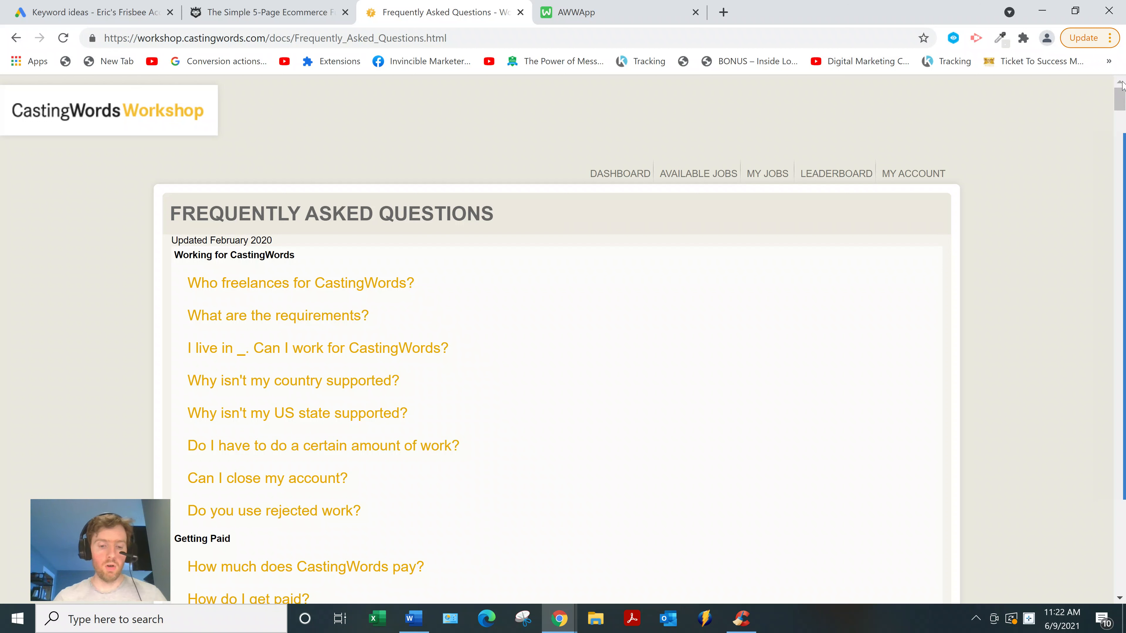
mouse_move(913, 173)
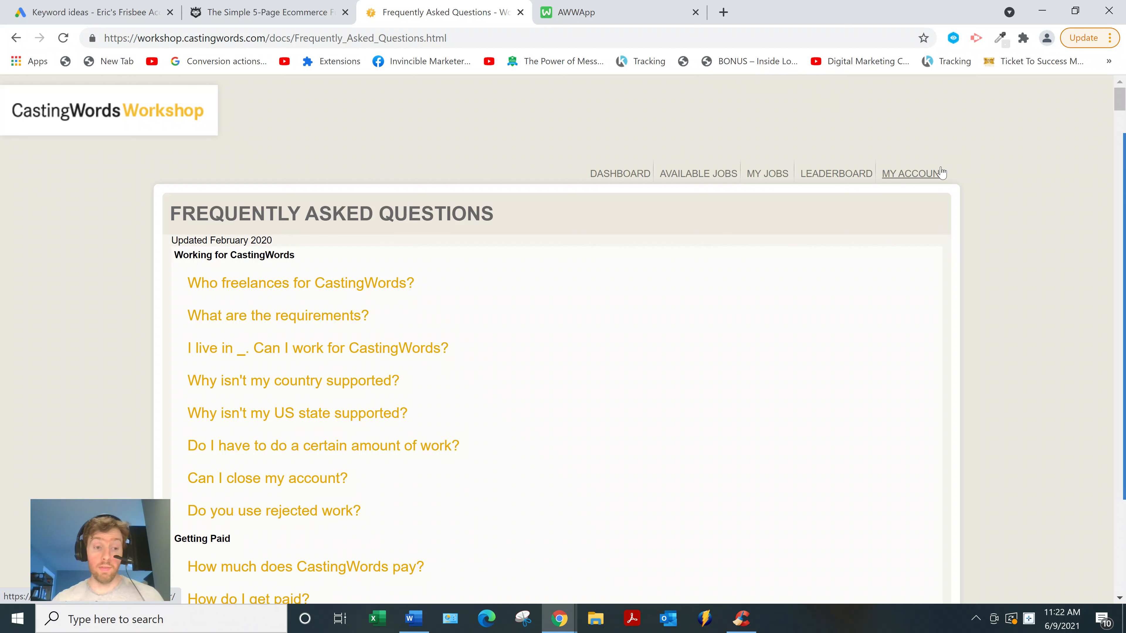
mouse_move(908, 228)
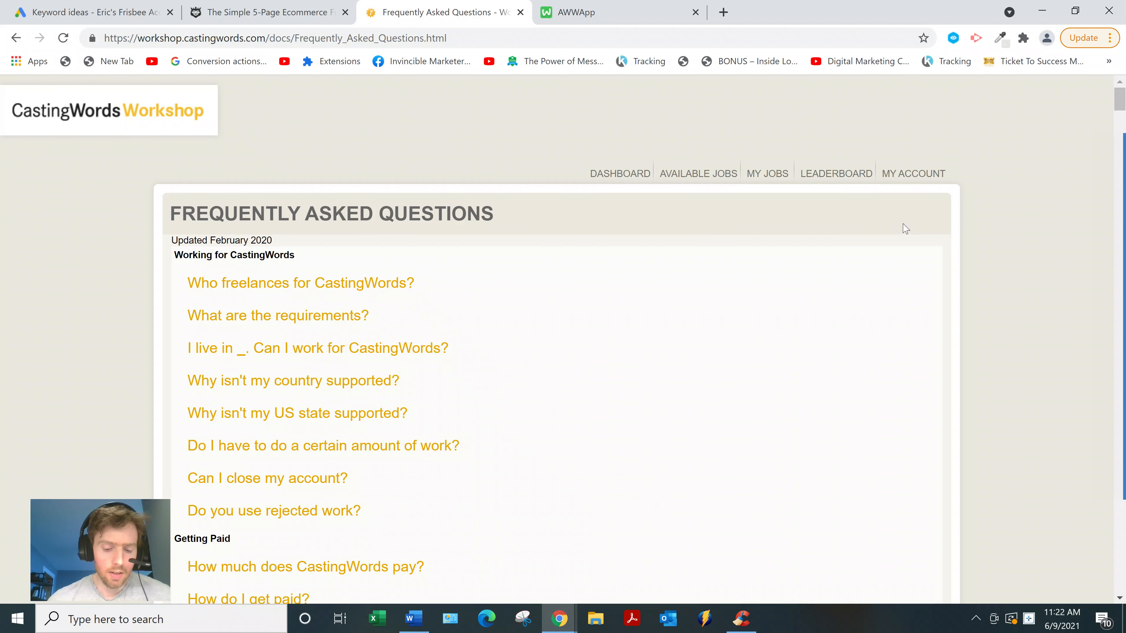
scroll(down, 3)
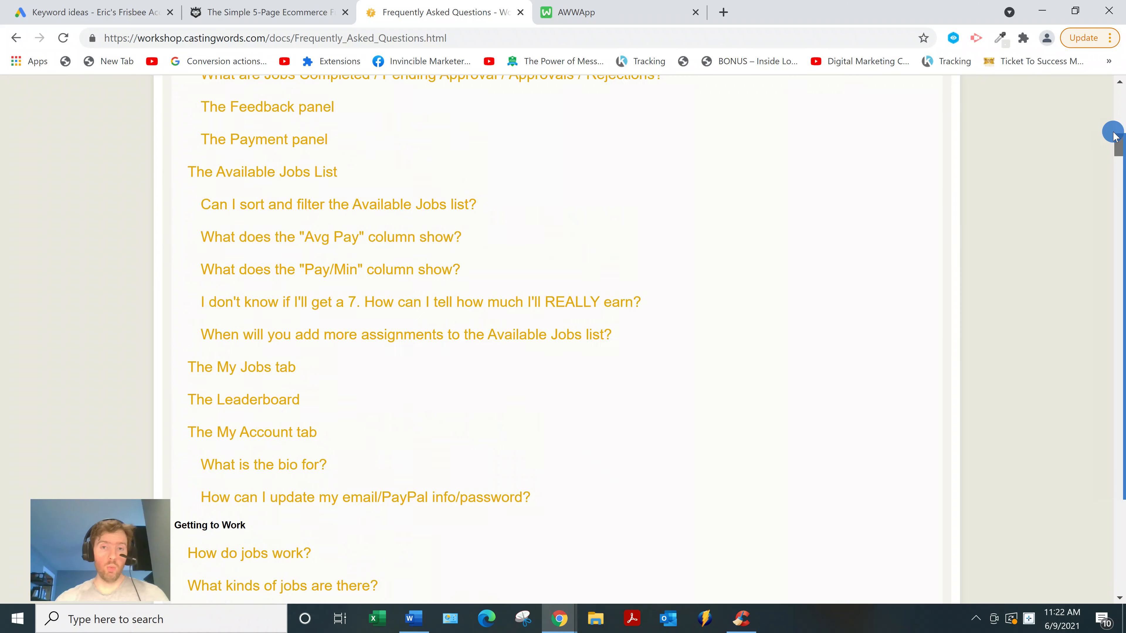
scroll(up, 3)
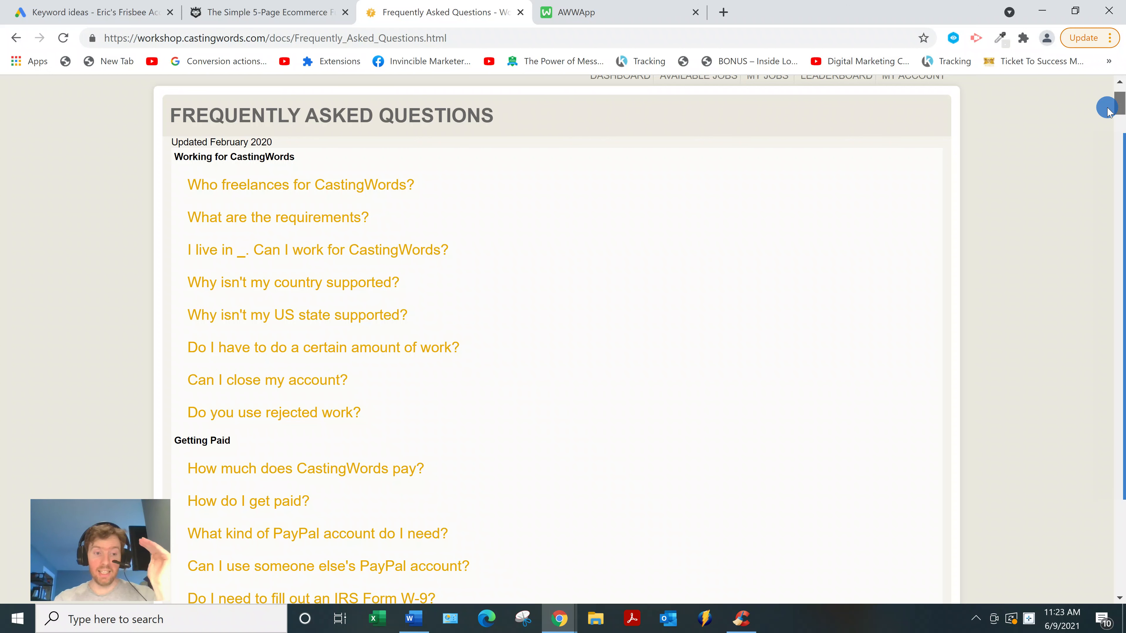
scroll(down, 3)
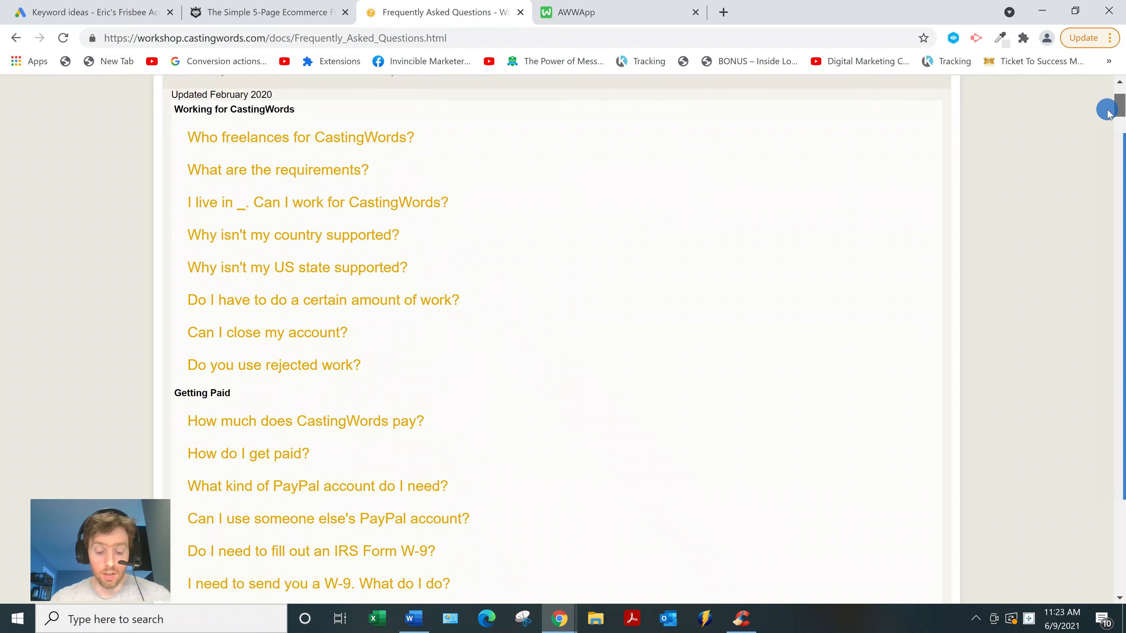
scroll(up, 3)
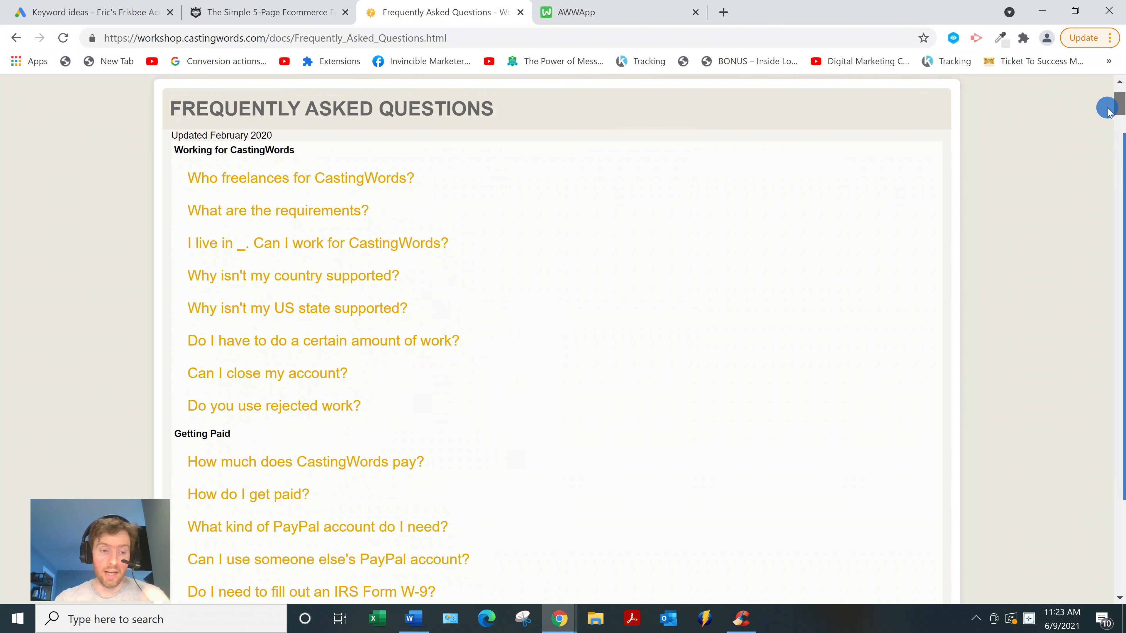
scroll(up, 3)
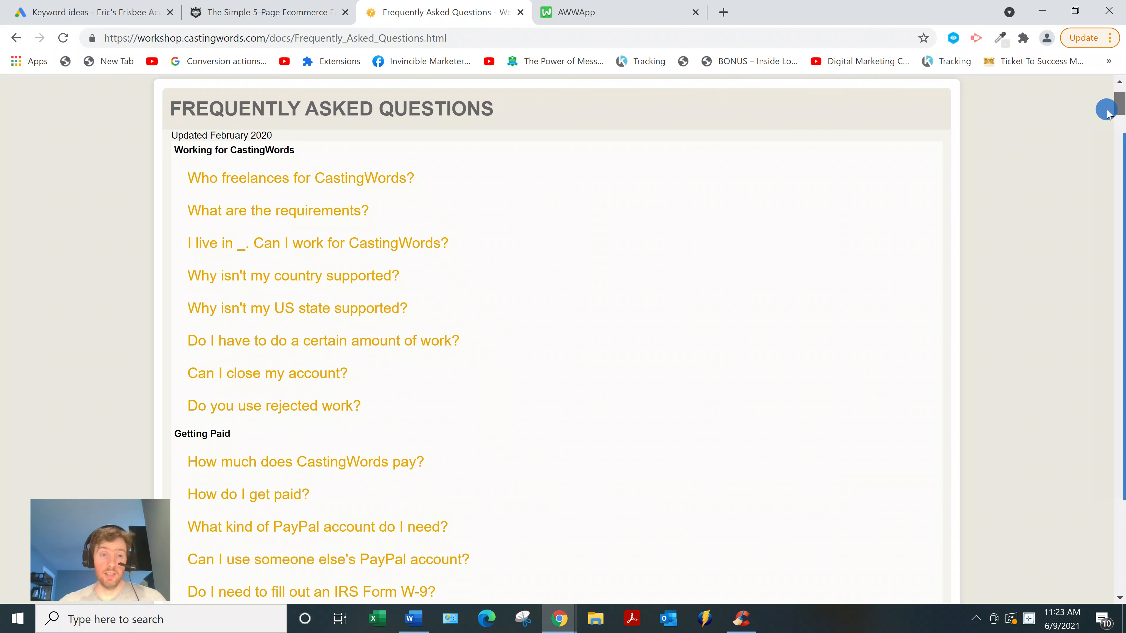
scroll(down, 3)
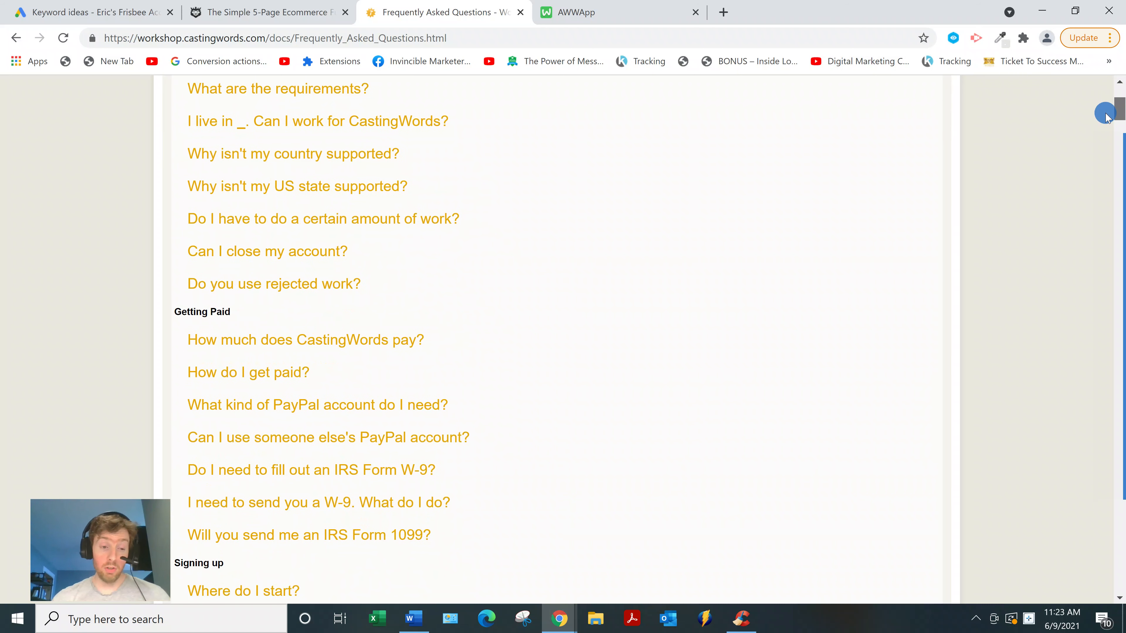
scroll(up, 3)
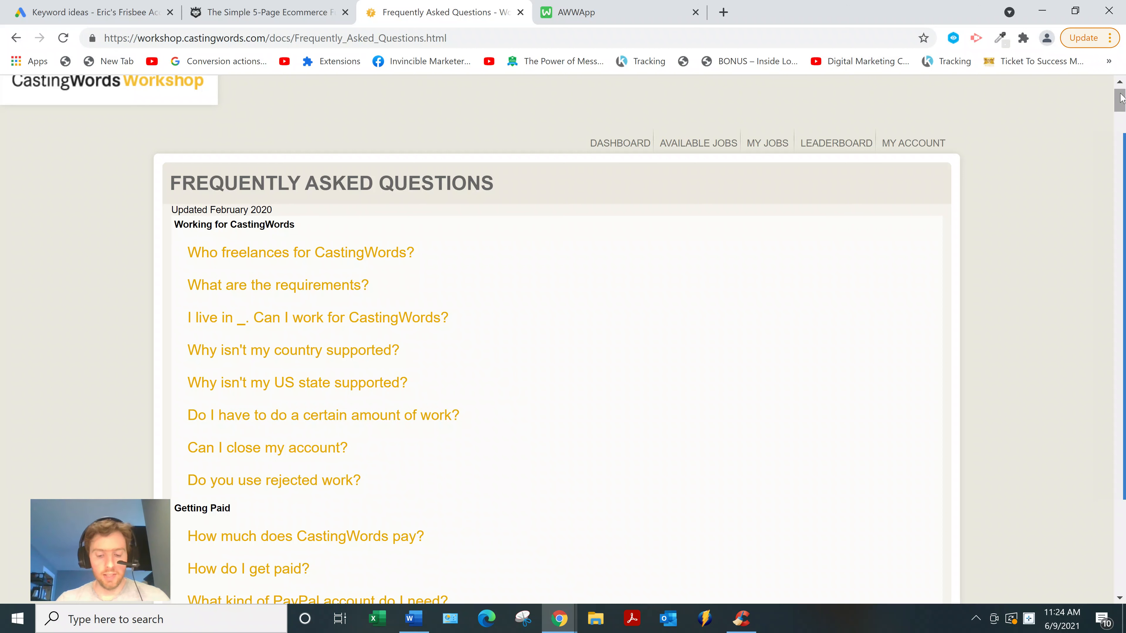
mouse_move(1118, 93)
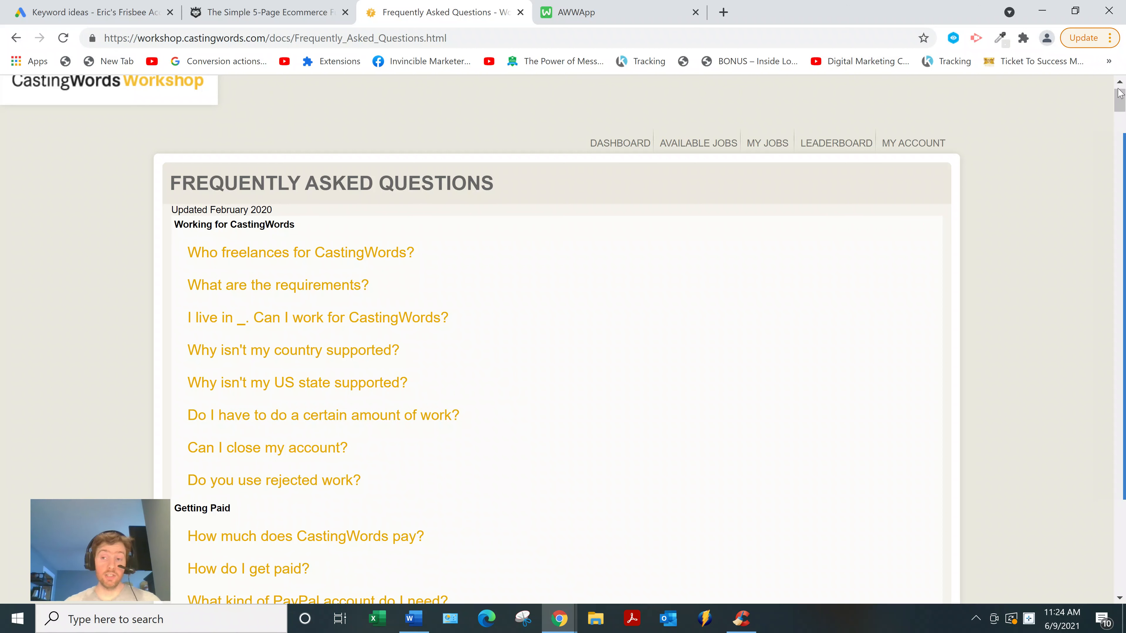
mouse_move(824, 195)
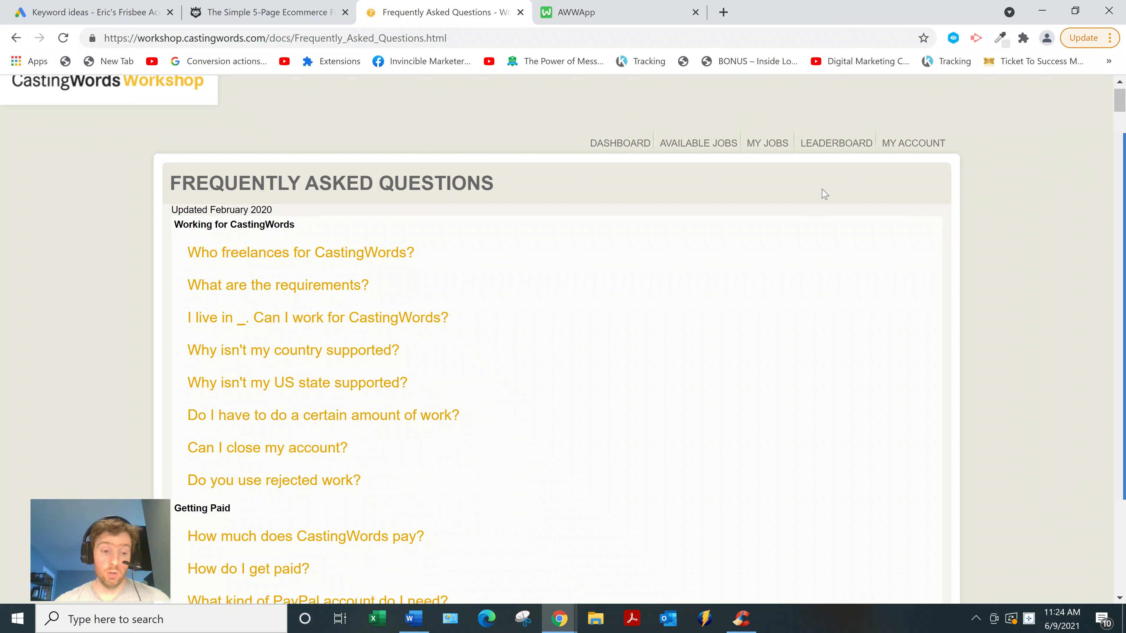
mouse_move(707, 178)
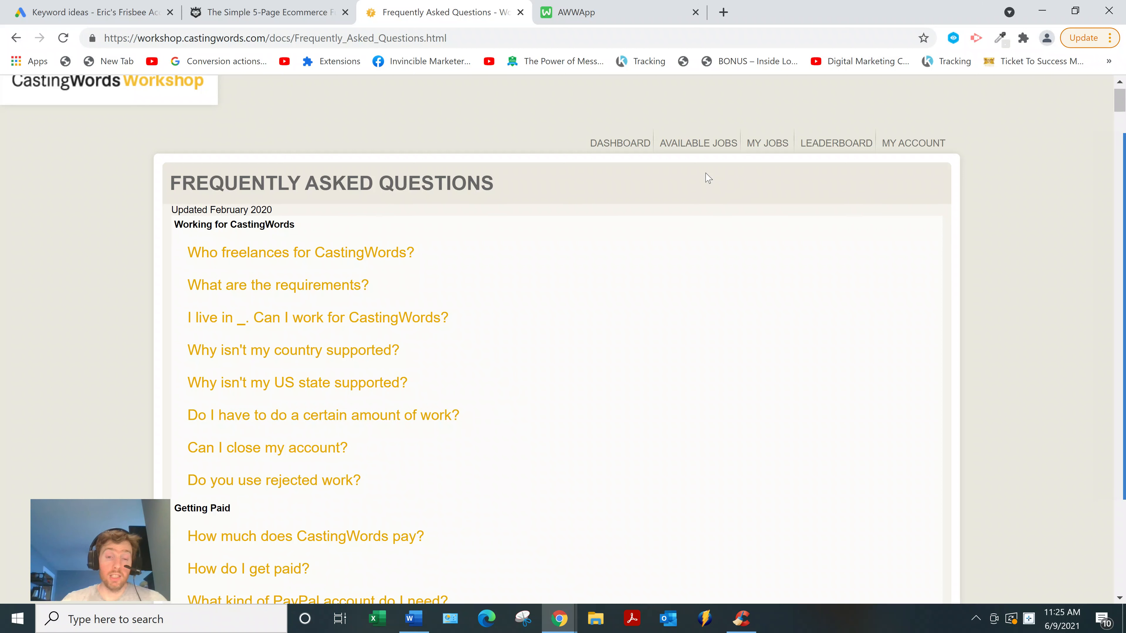
mouse_move(620, 143)
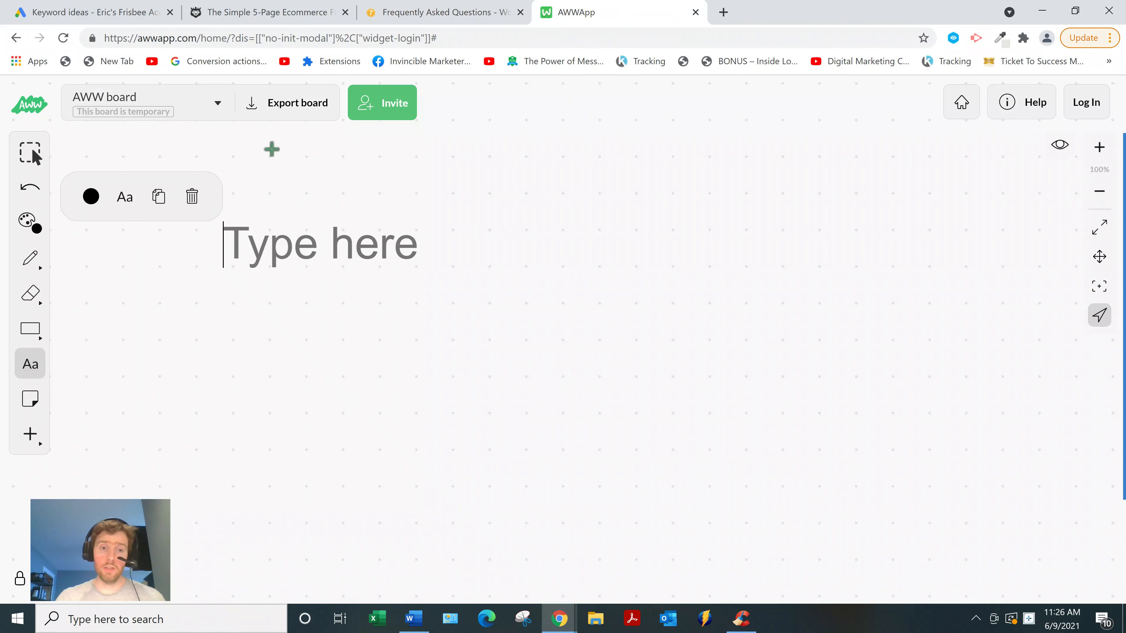
- Write 'Affiliate Marketing - recommending other ppl's products' on the board
text(Affili)
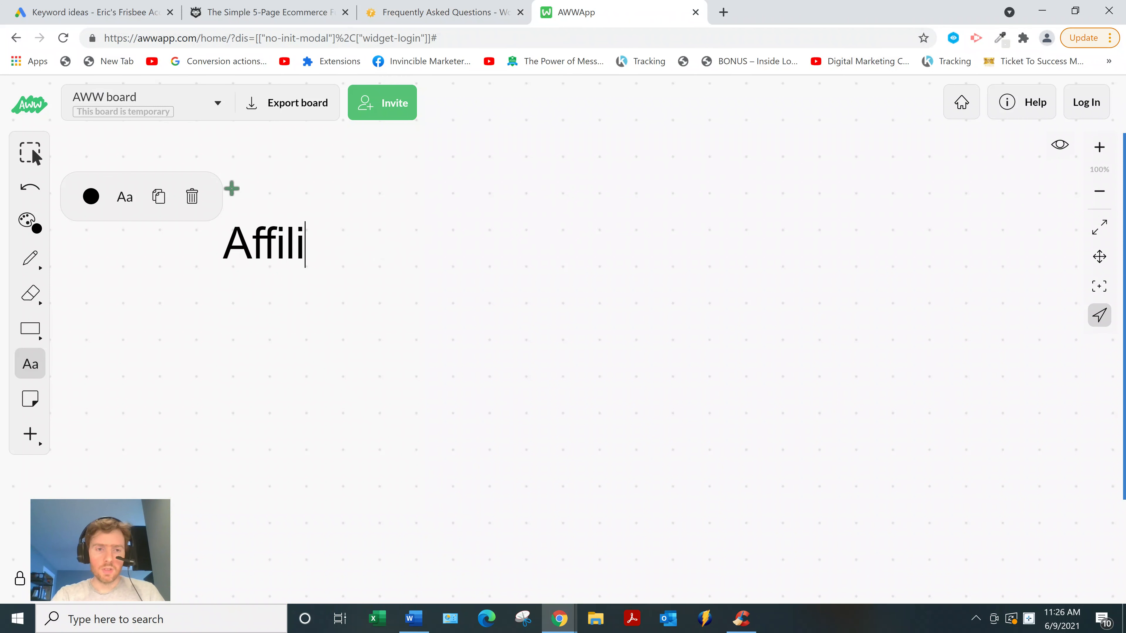
text(ate Marketing)
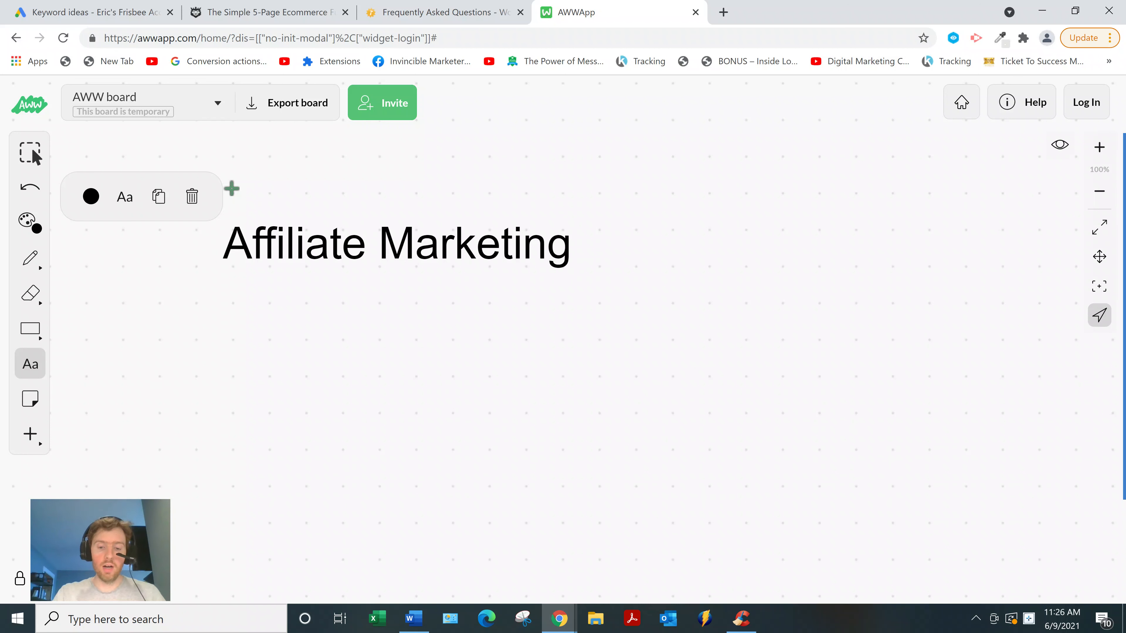
text(- recomm)
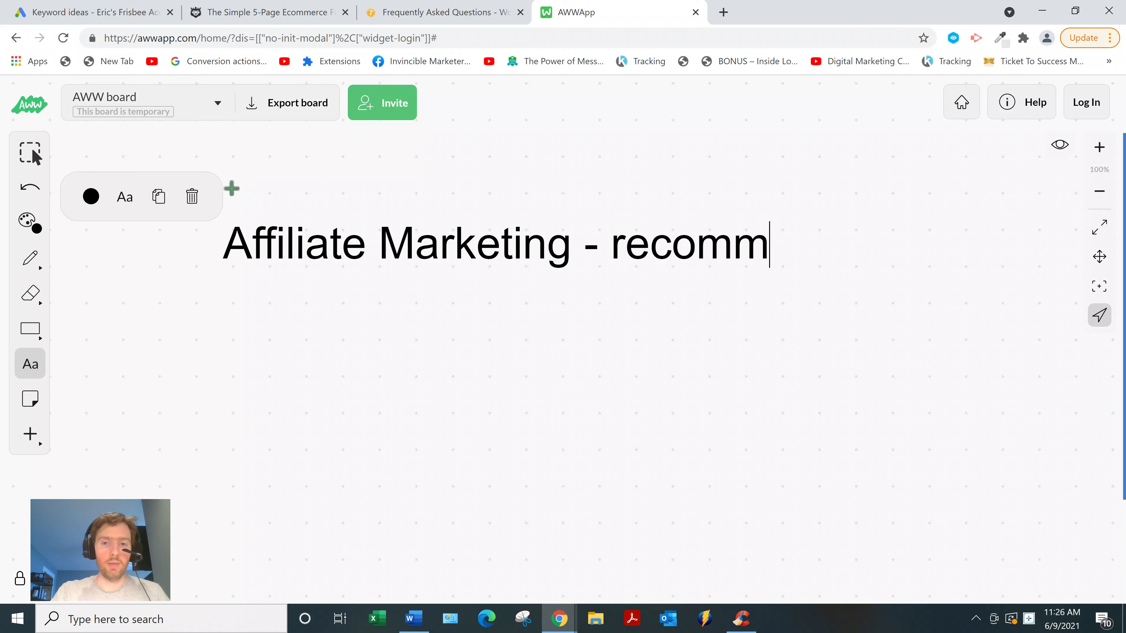
text(ending other)
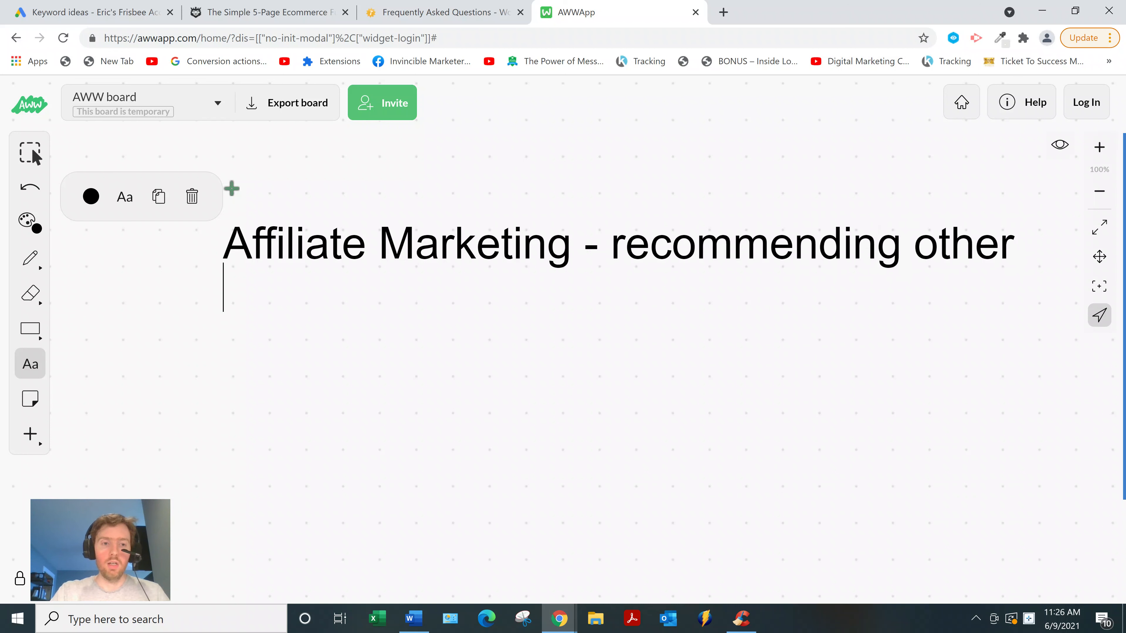
text(ppl's products)
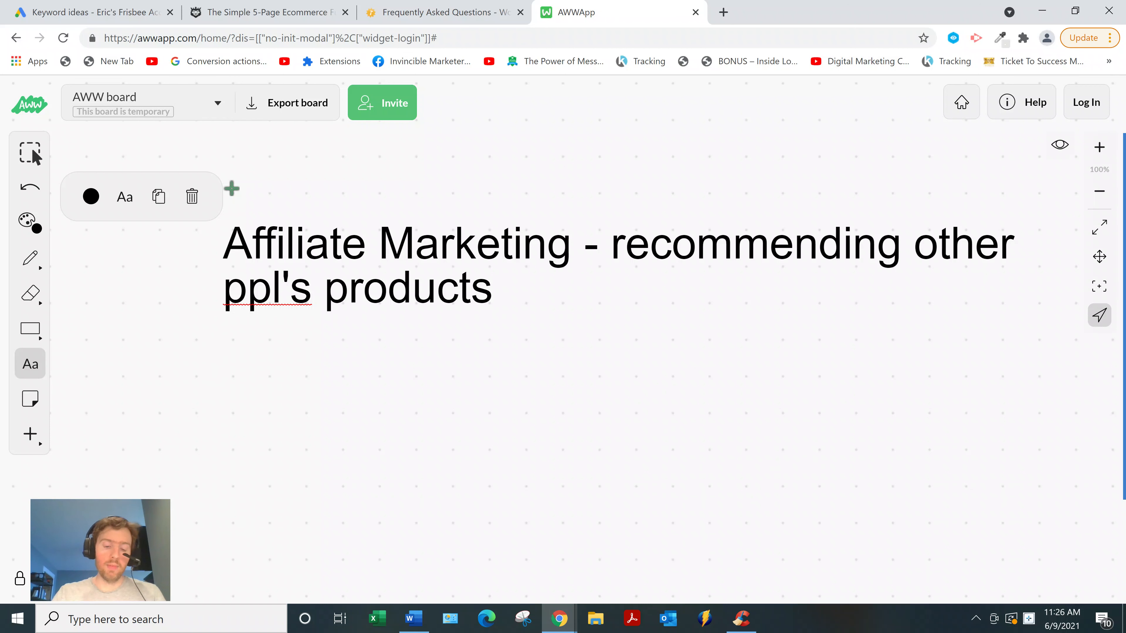
- Add a niches line: weight loss, how to 6 pack, dog training, build potato, MMO
text(niches)
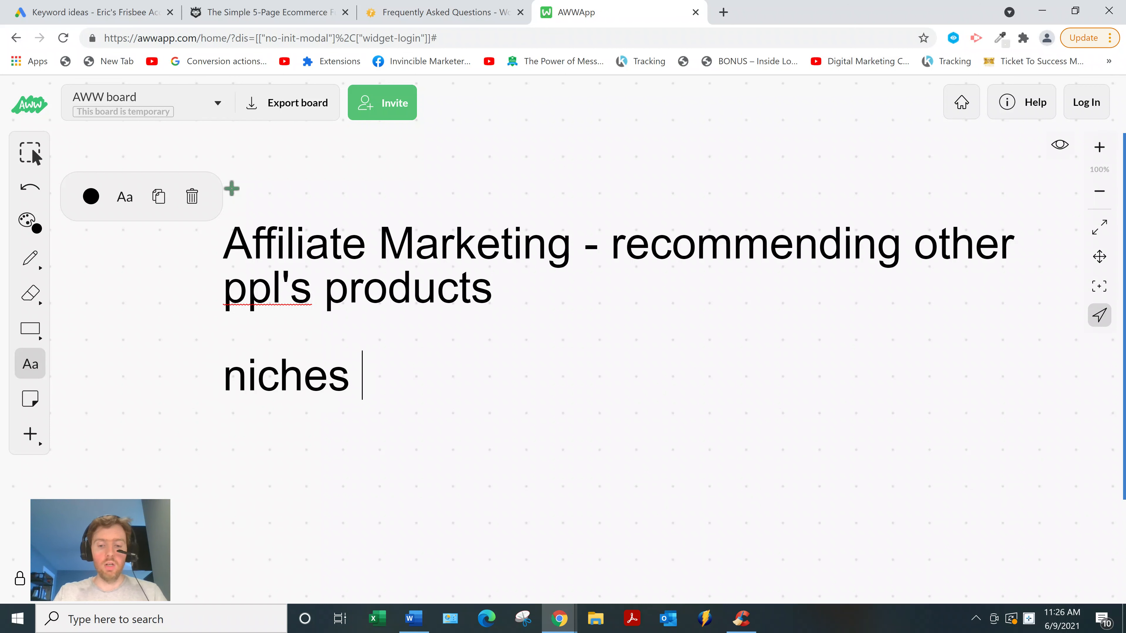
text(- weight loss, how to)
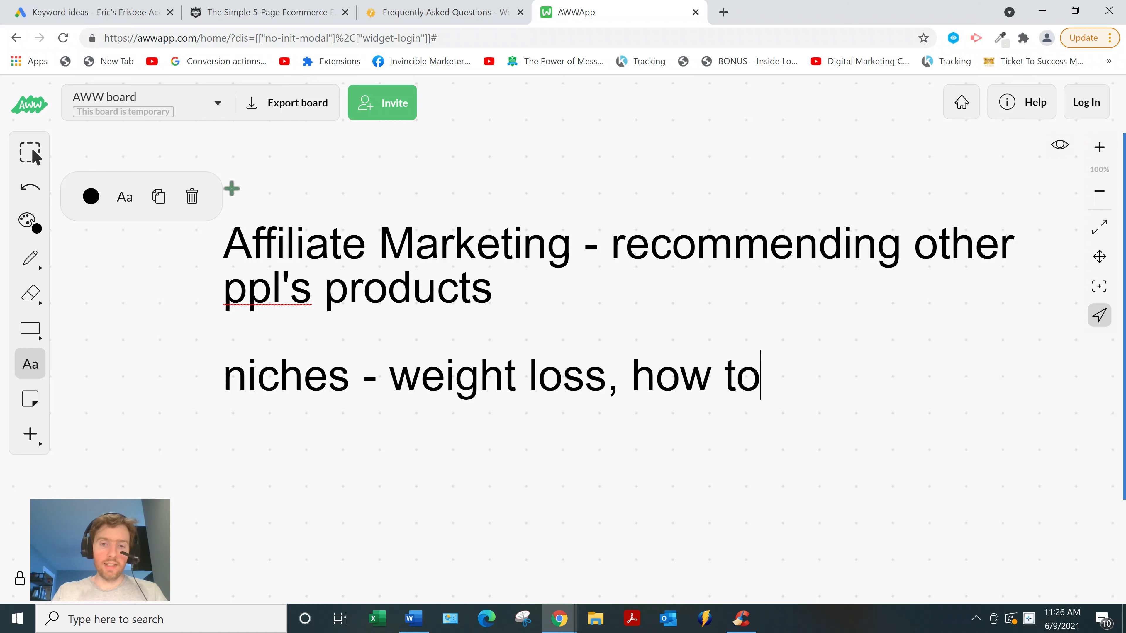
text(6 pack)
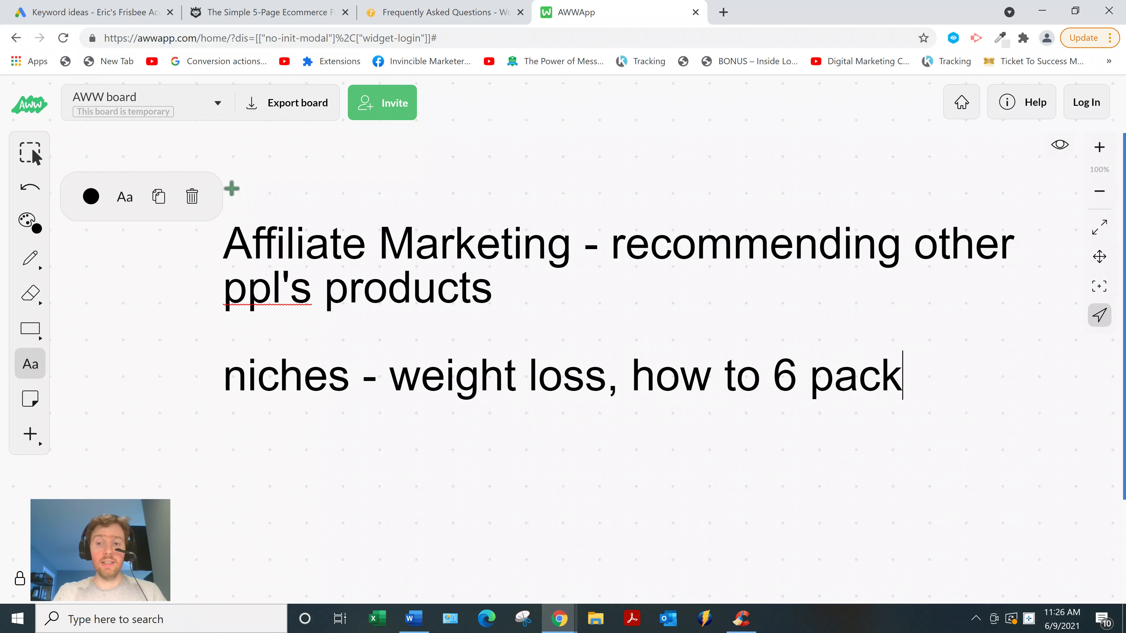
text(, dog t)
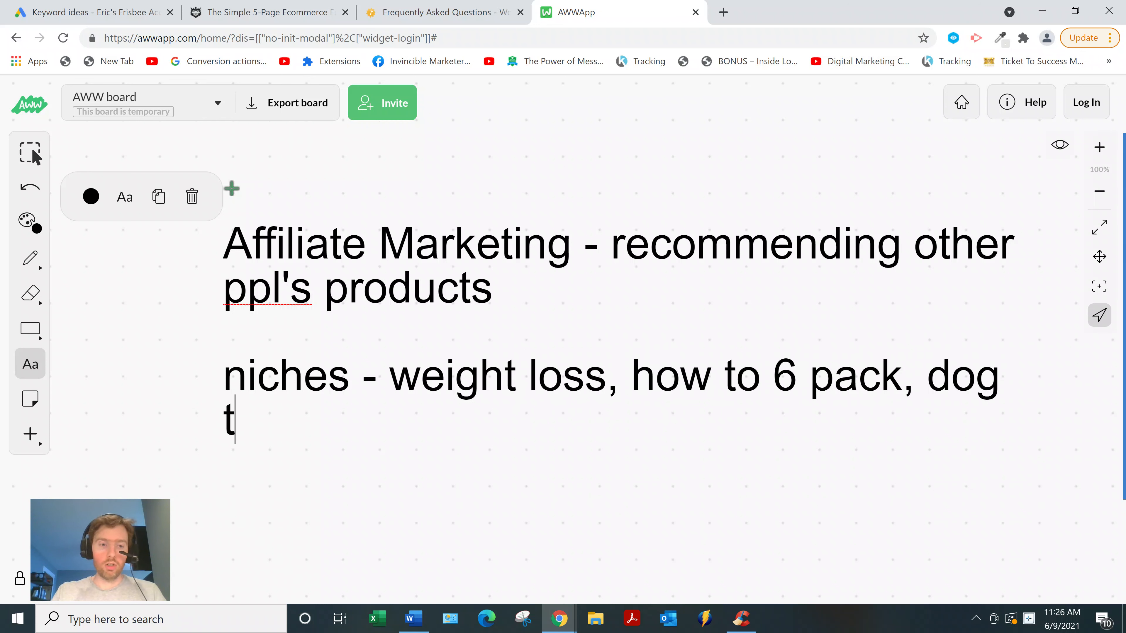
text(raining,)
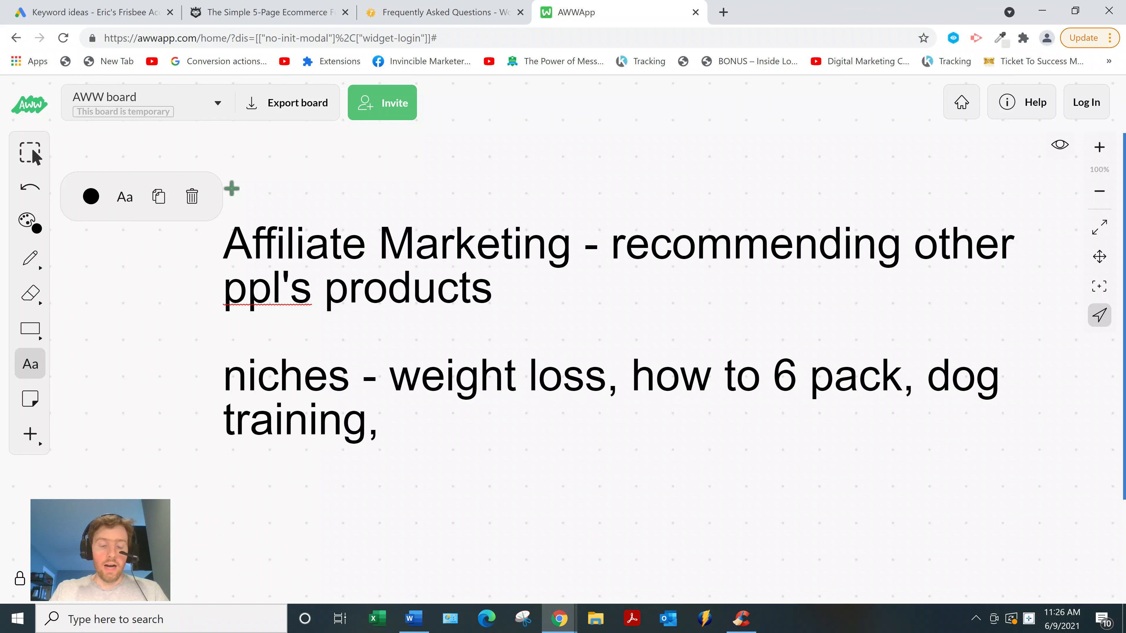
text(build)
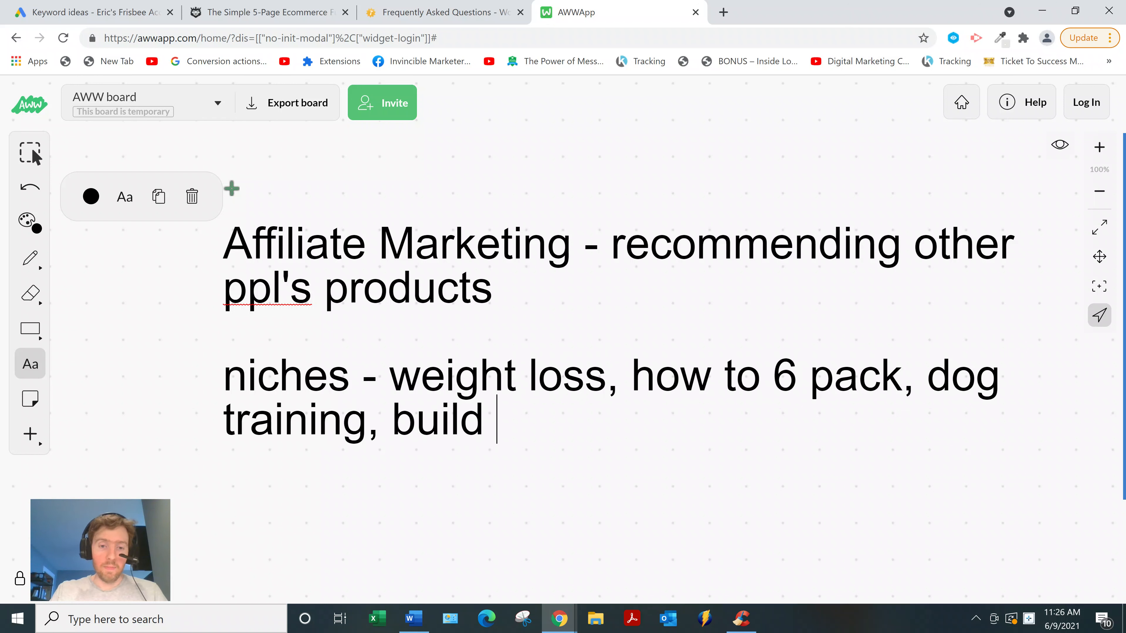
text(potato,)
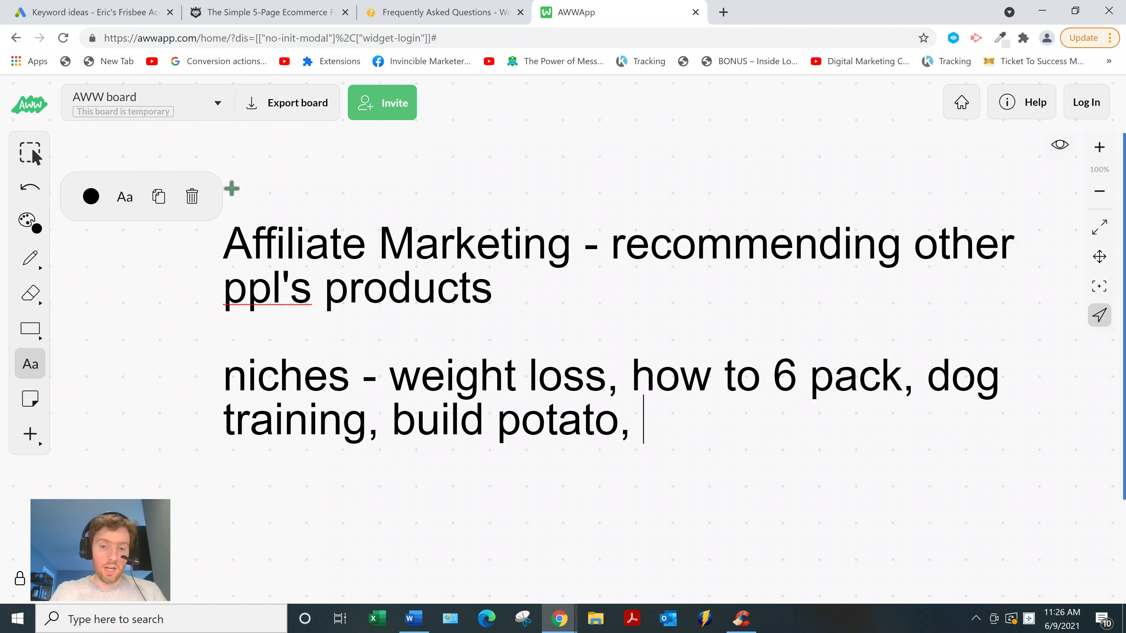
text(MMO)
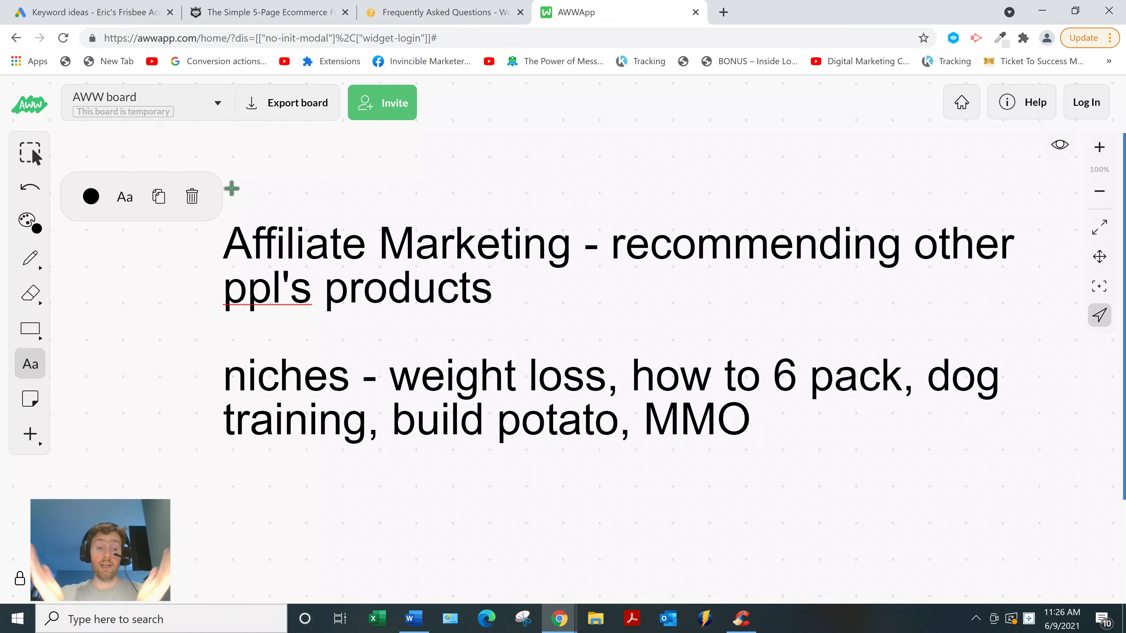
- Extend the niches line after MMO with 'play piano, how to spanish'
click(749, 419)
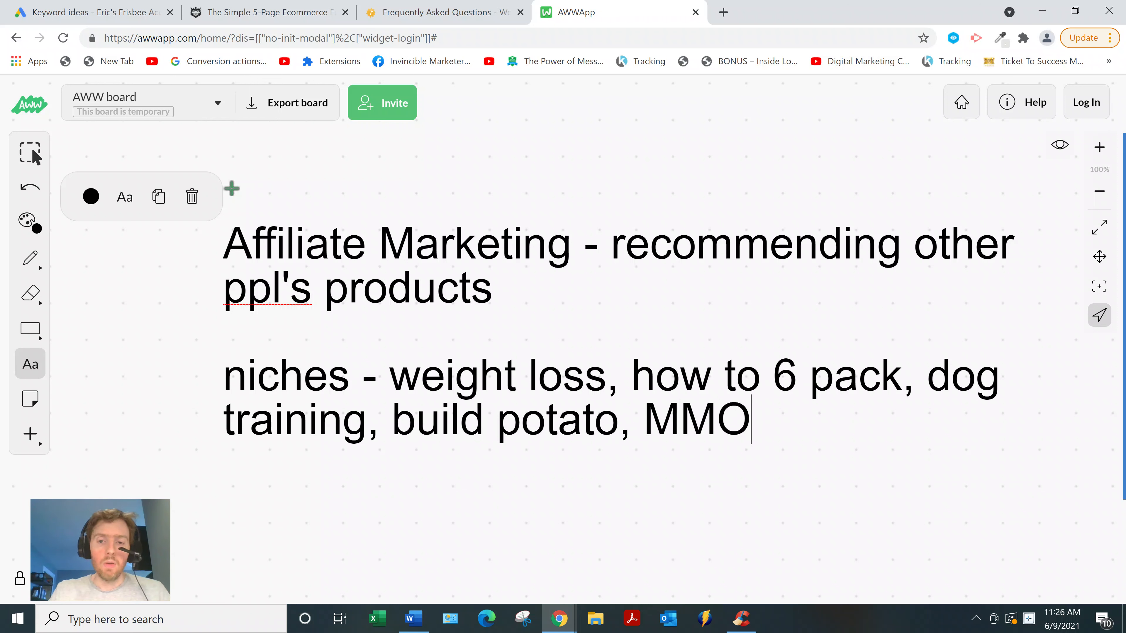
text(,)
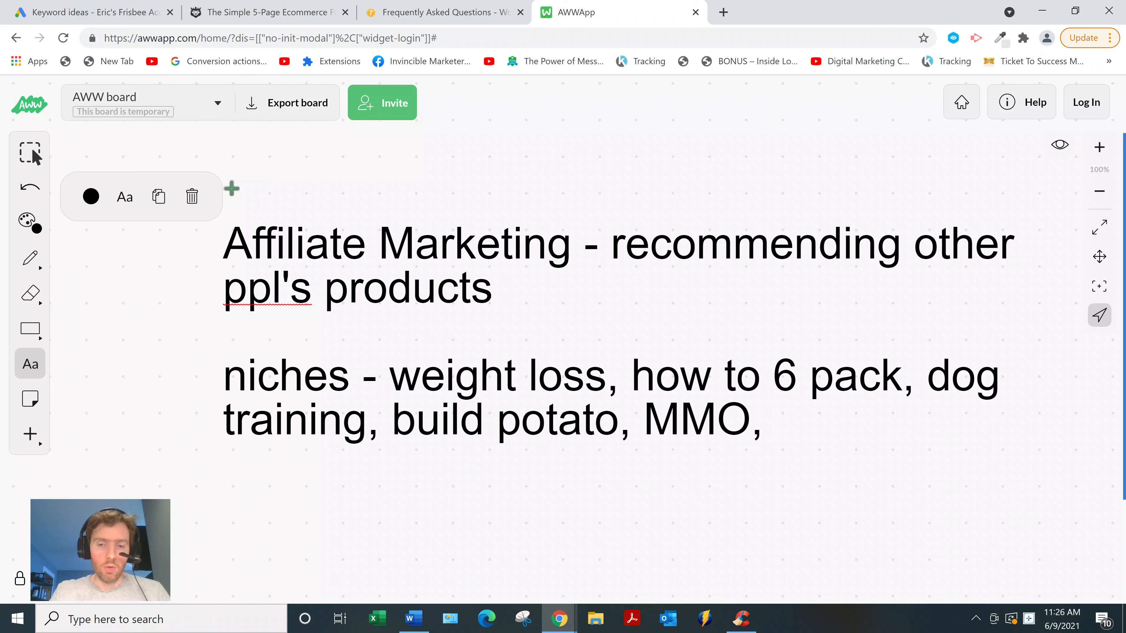
text(play)
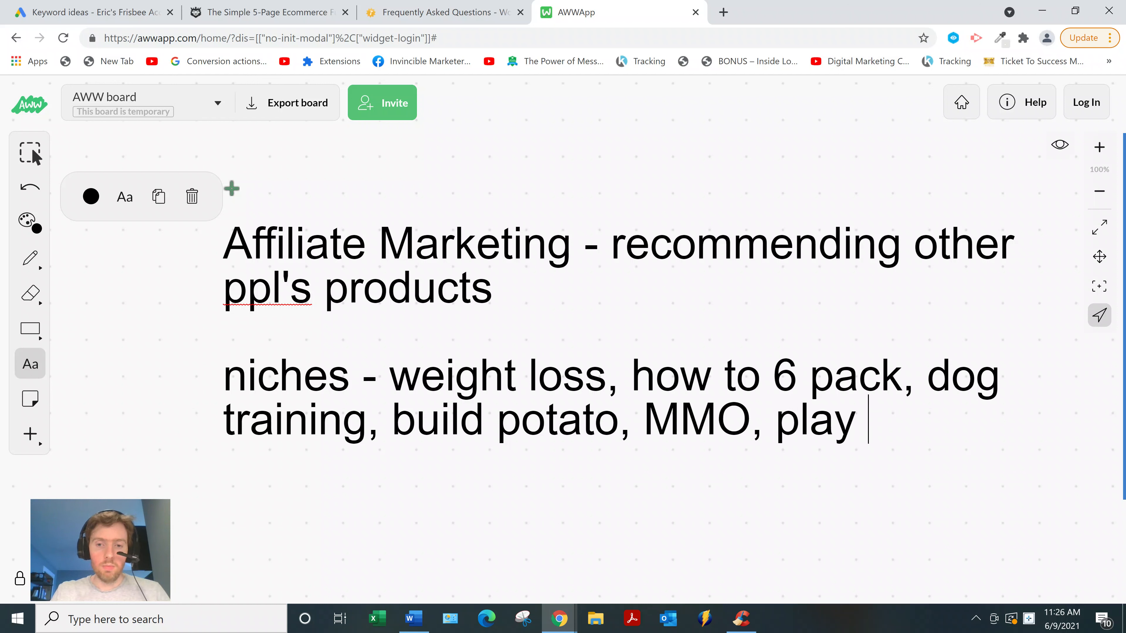
text(piano, how)
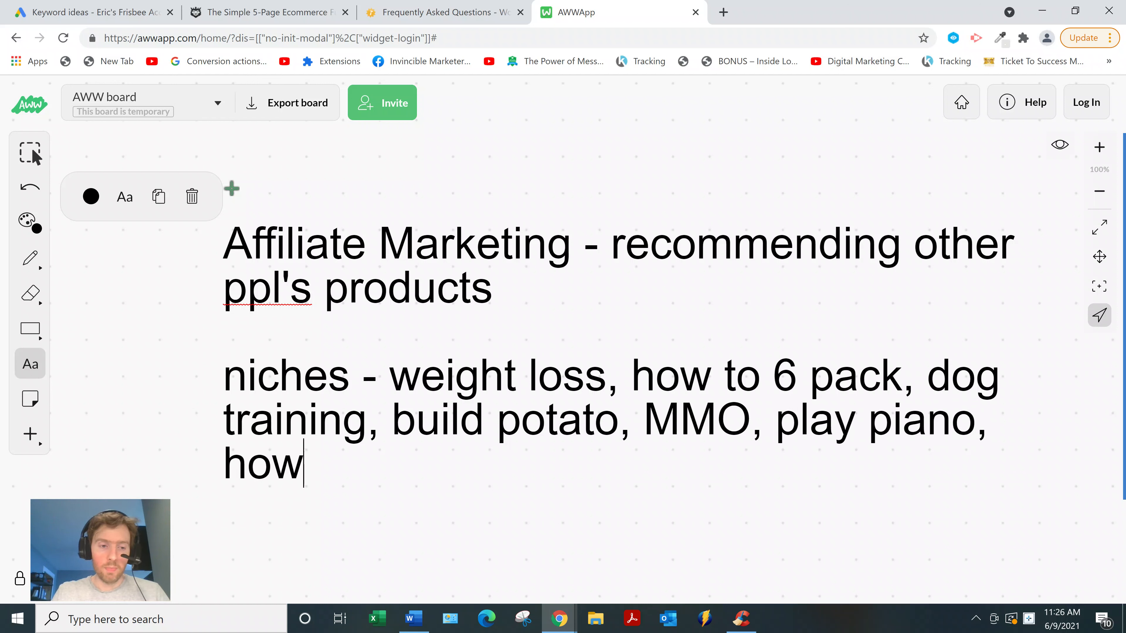
text(to spanish)
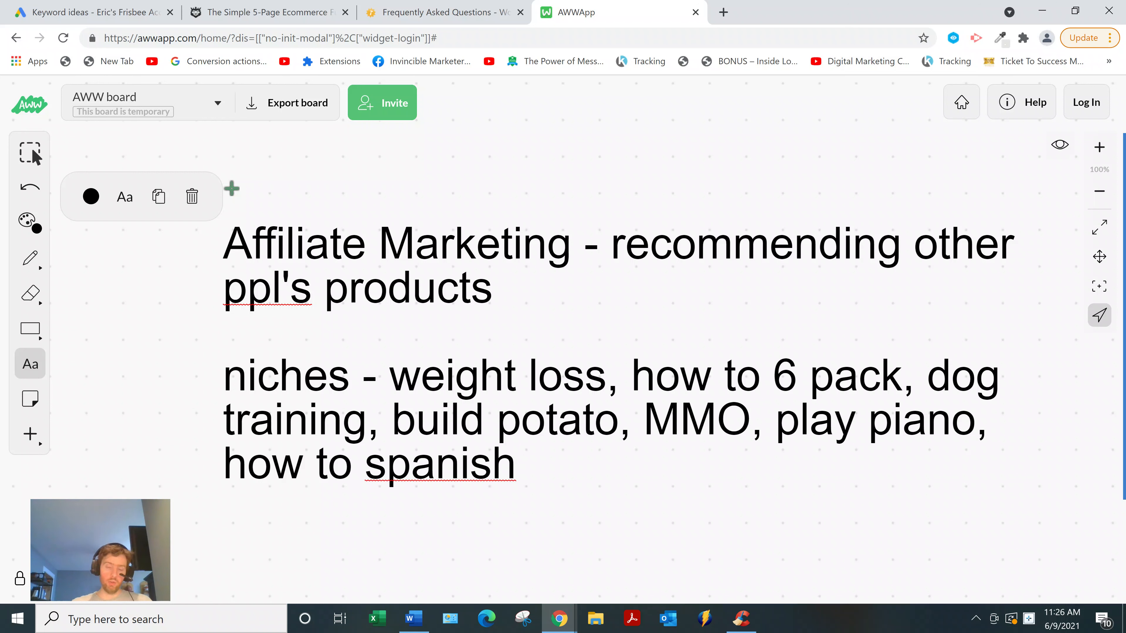
- Start a new line below the niches reading 'Why? simple, profit low cost'
click(224, 546)
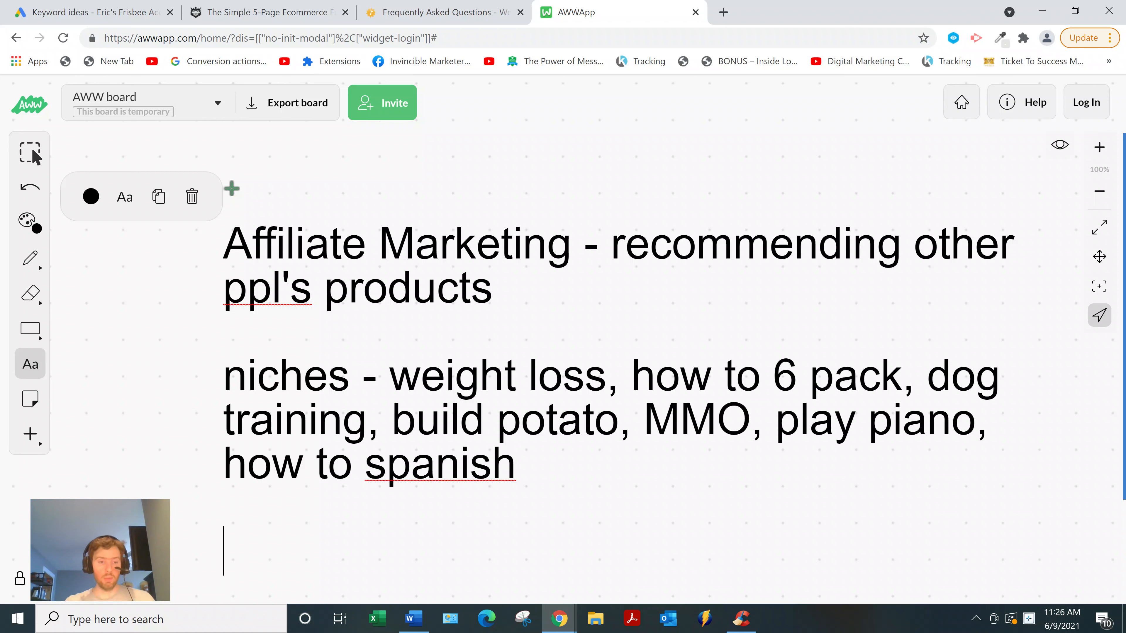
text(Why)
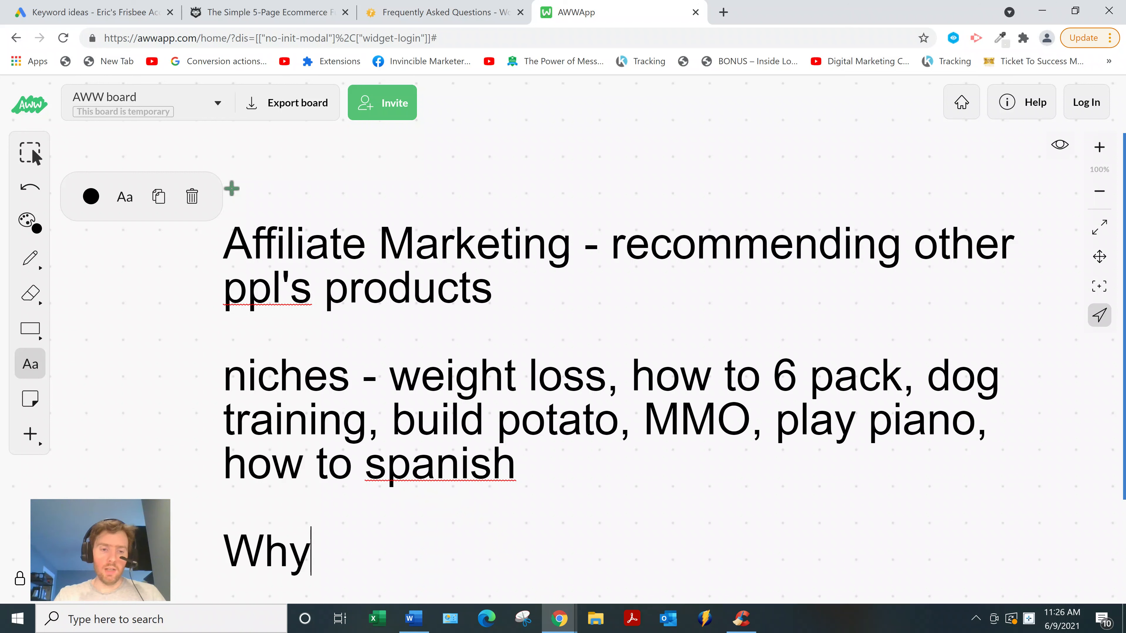
text(? sim)
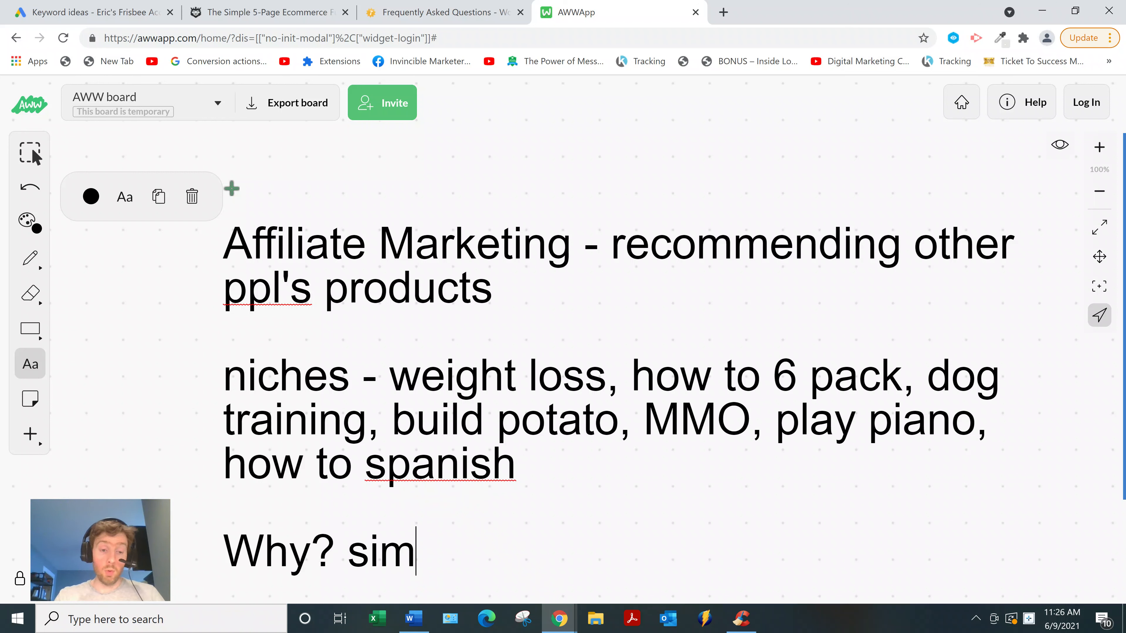
text(ple)
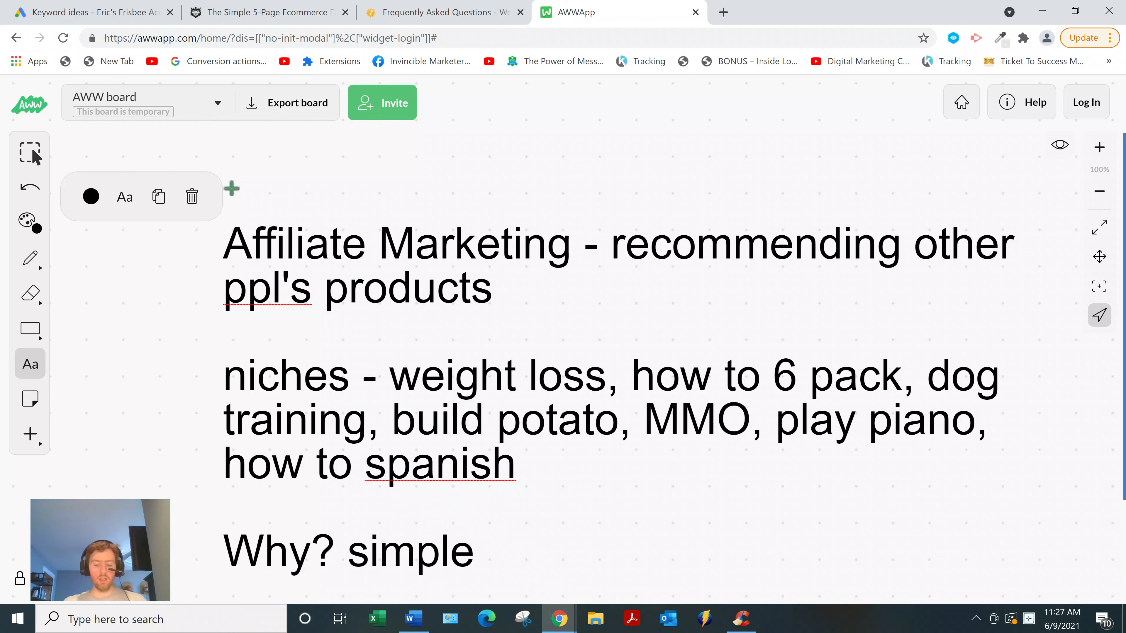
click(475, 551)
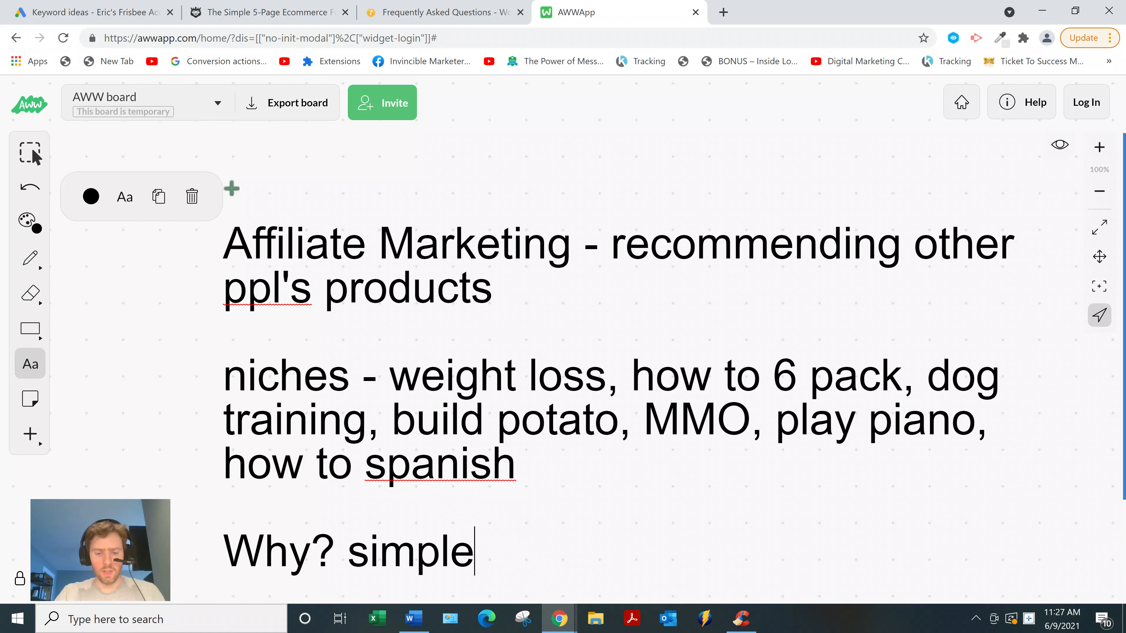
text(, profit)
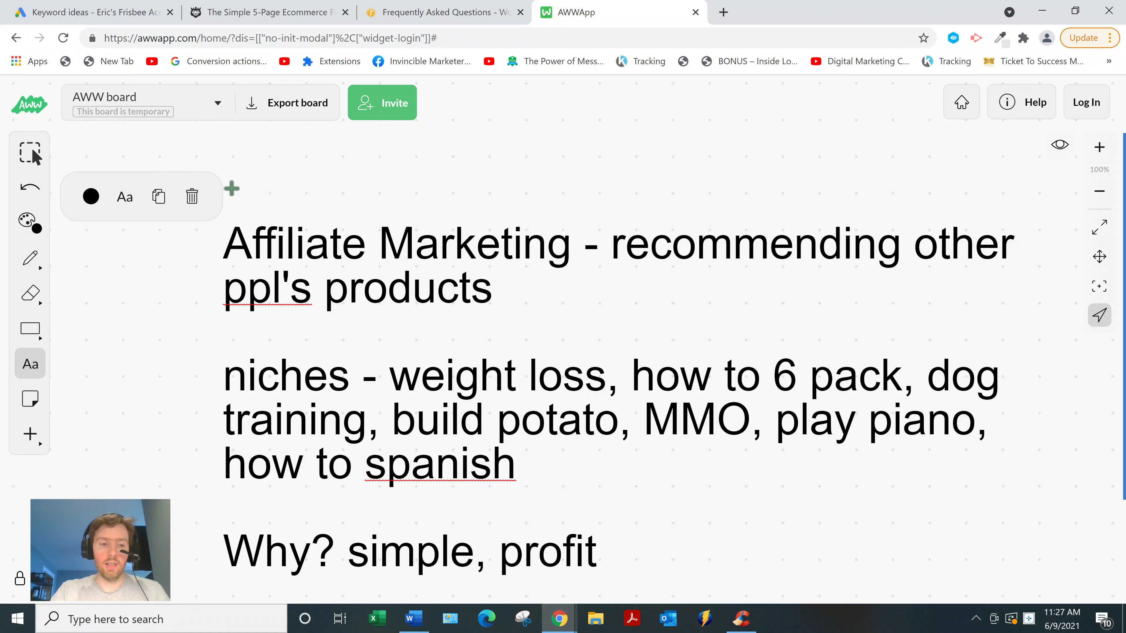
text(low cost)
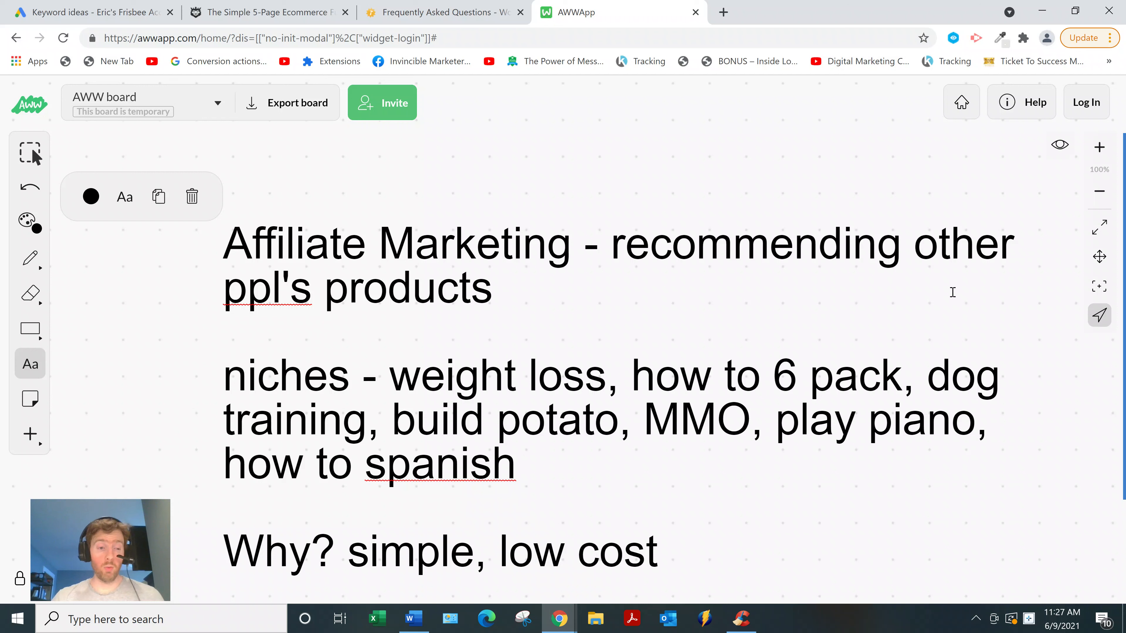
- Finish the Why line by adding 'leverage' after low cost
text(,)
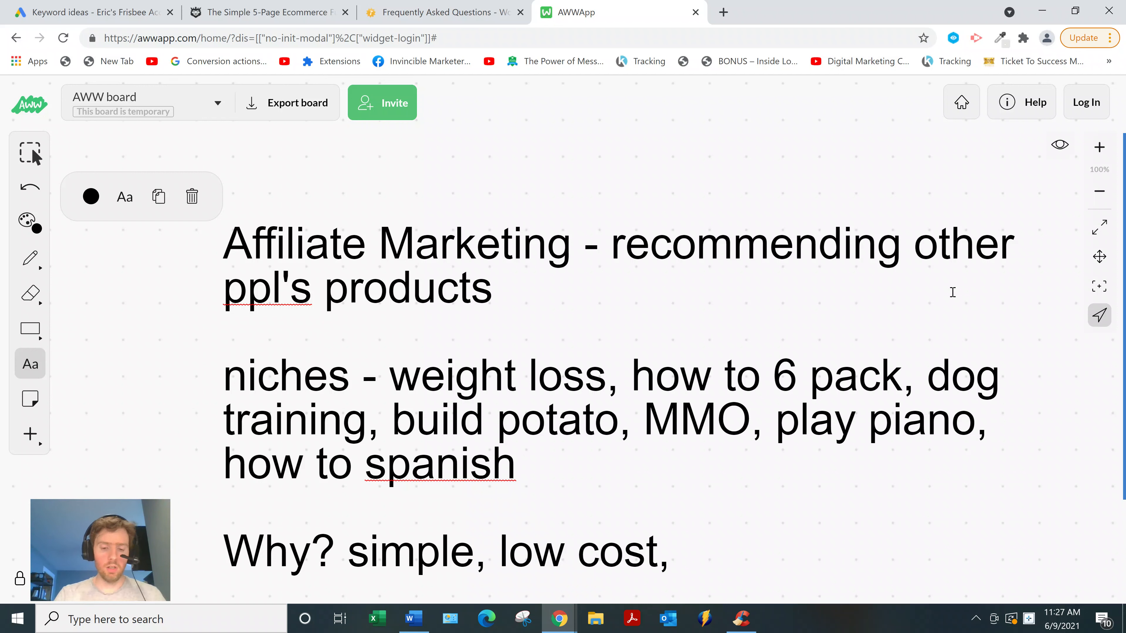
click(681, 551)
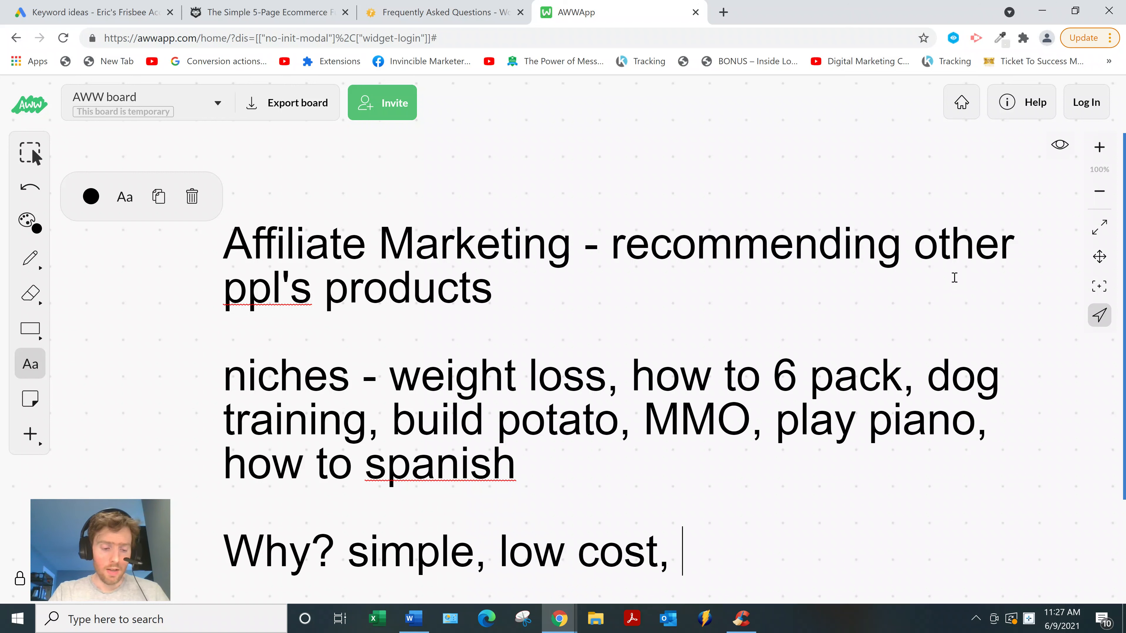
text(leverage)
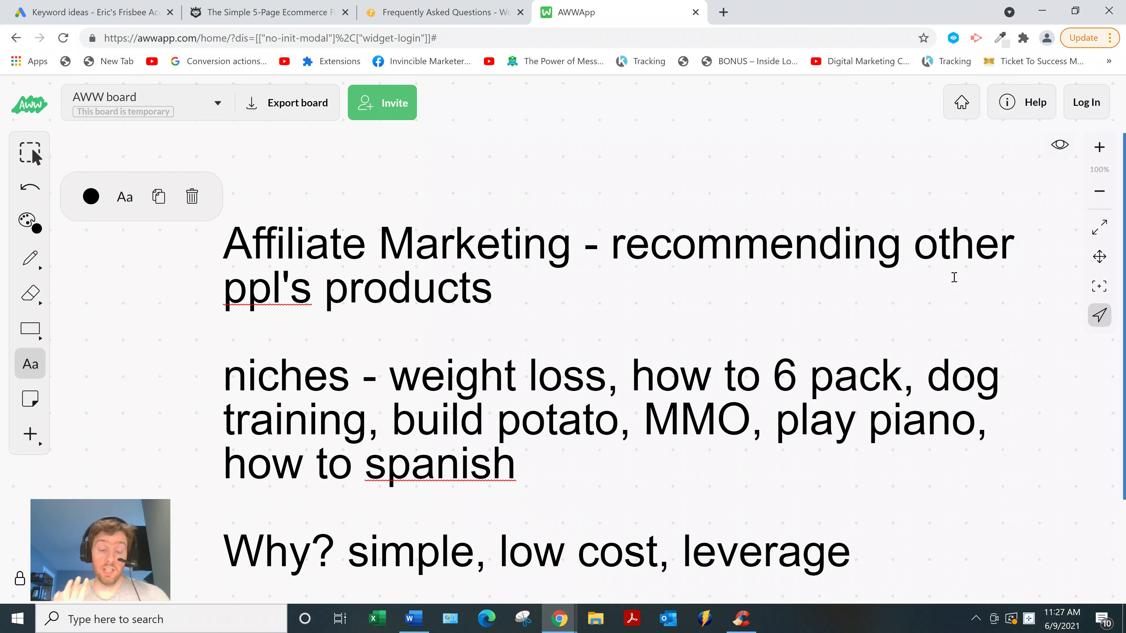
click(851, 551)
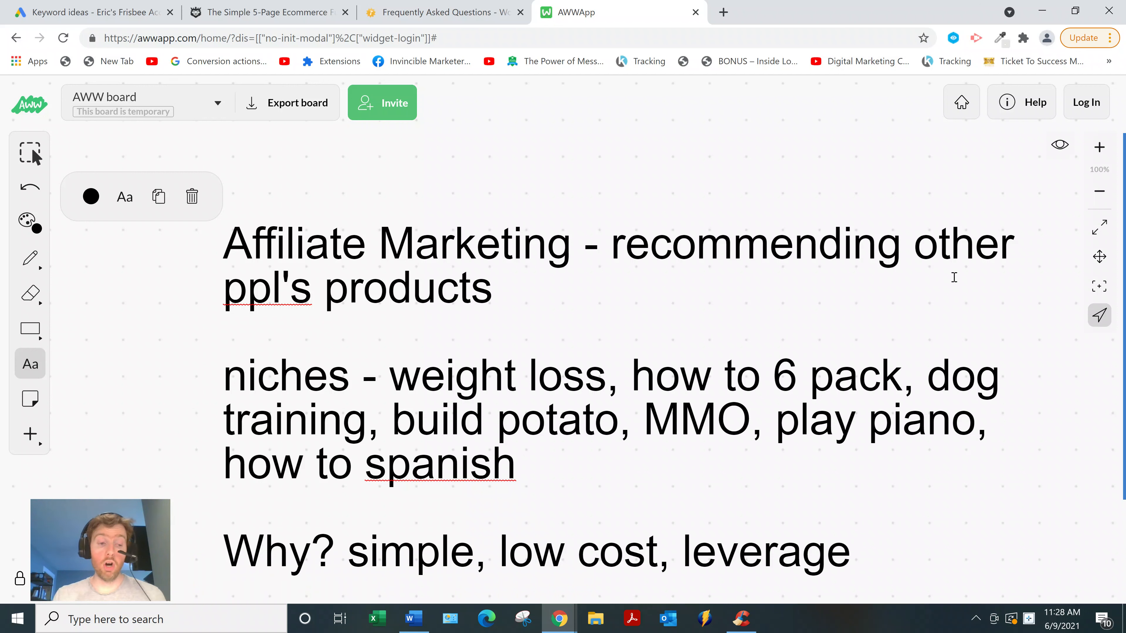
click(851, 551)
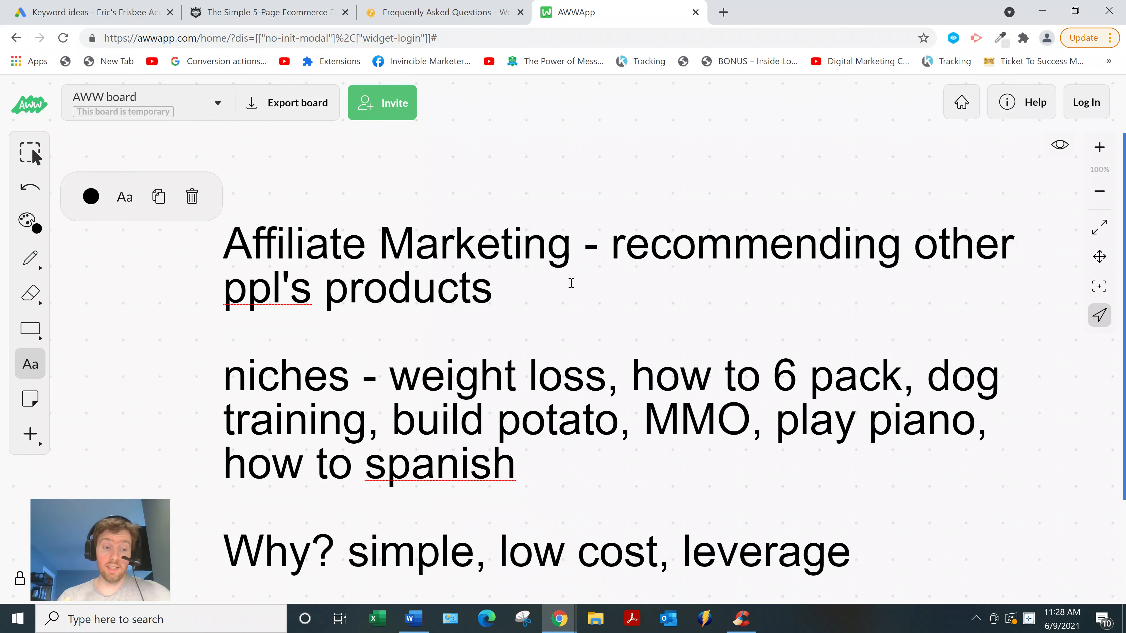
click(852, 550)
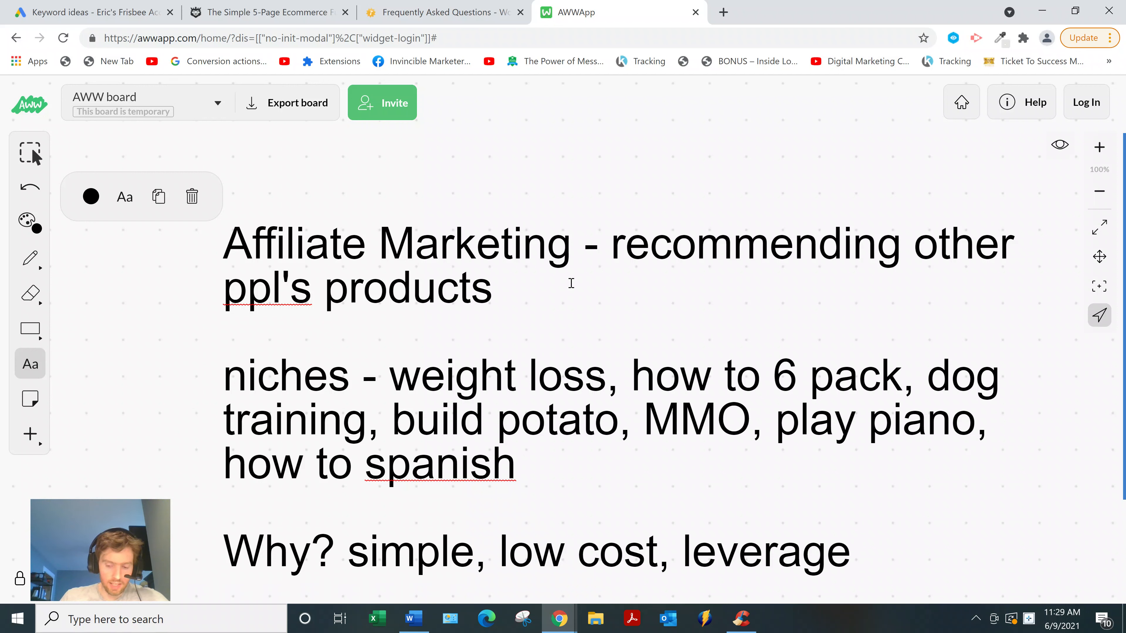
click(851, 551)
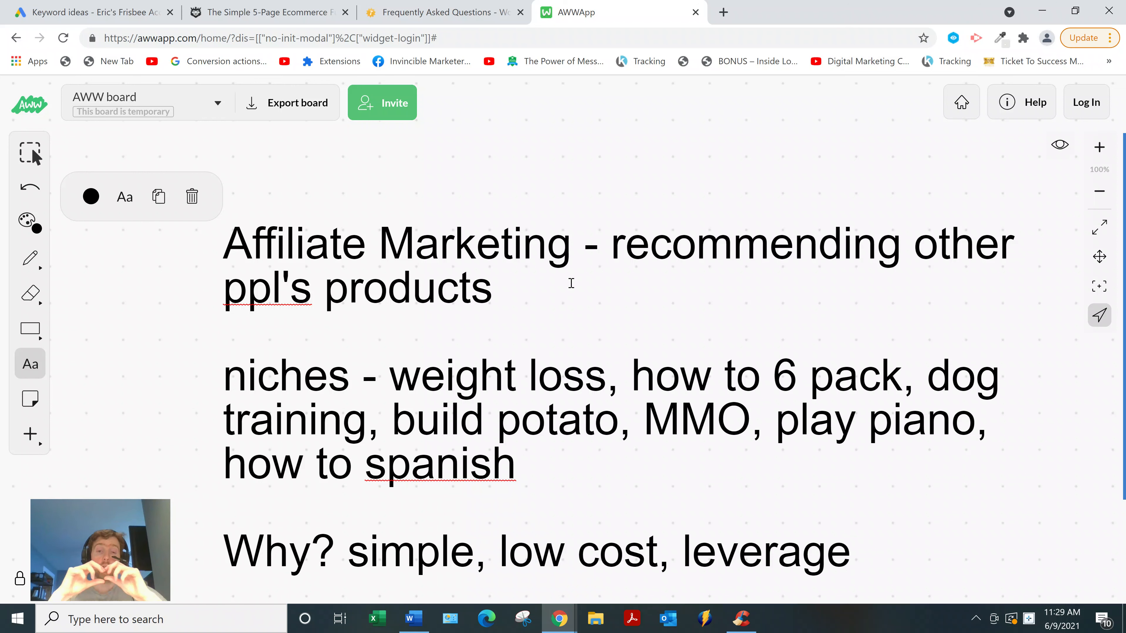
click(850, 551)
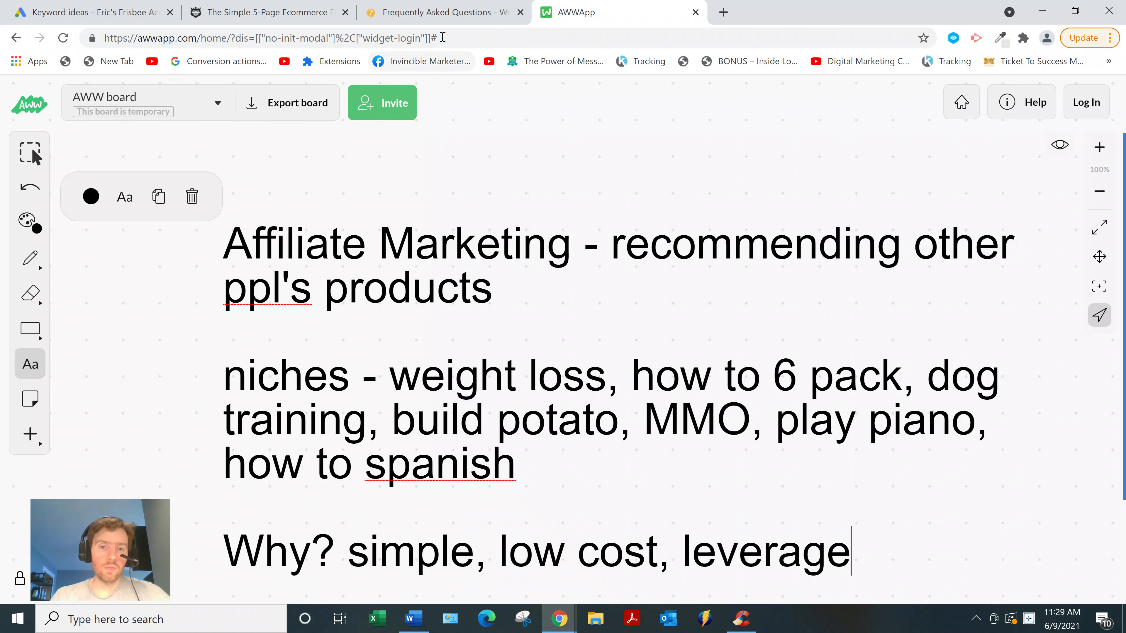
mouse_move(444, 12)
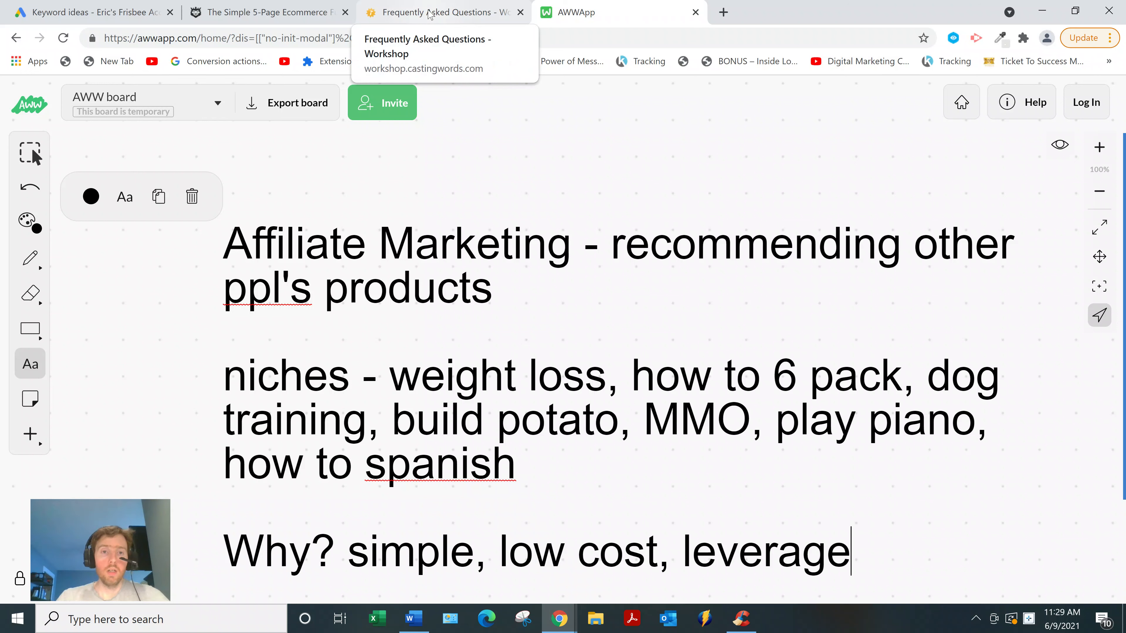
- Return to the CastingWords Workshop Frequently Asked Questions page
click(441, 12)
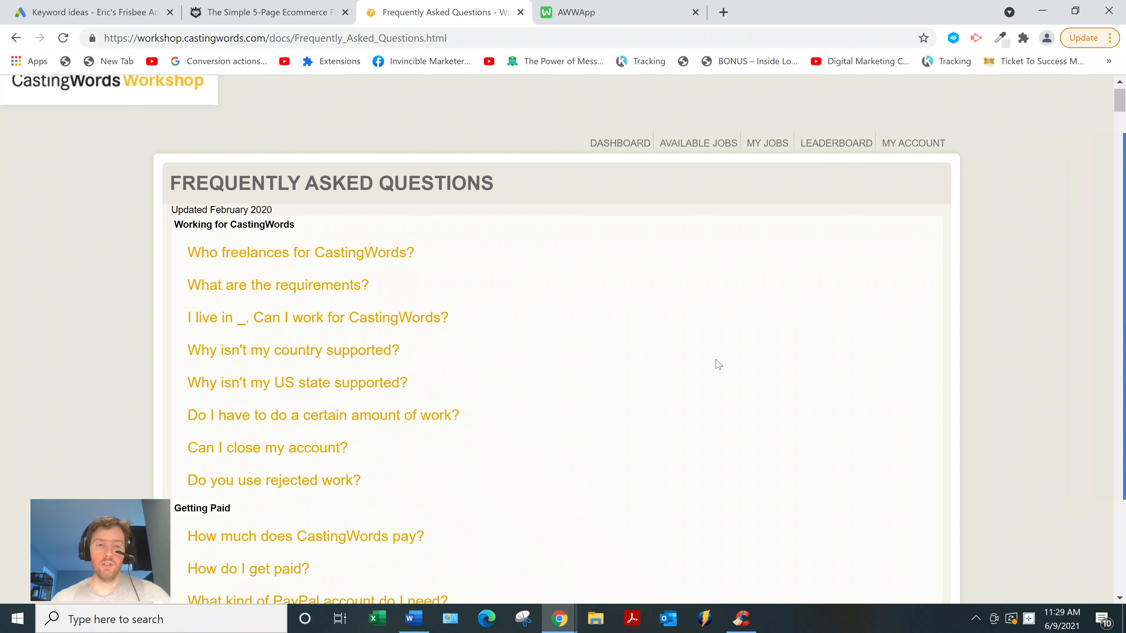
mouse_move(559, 400)
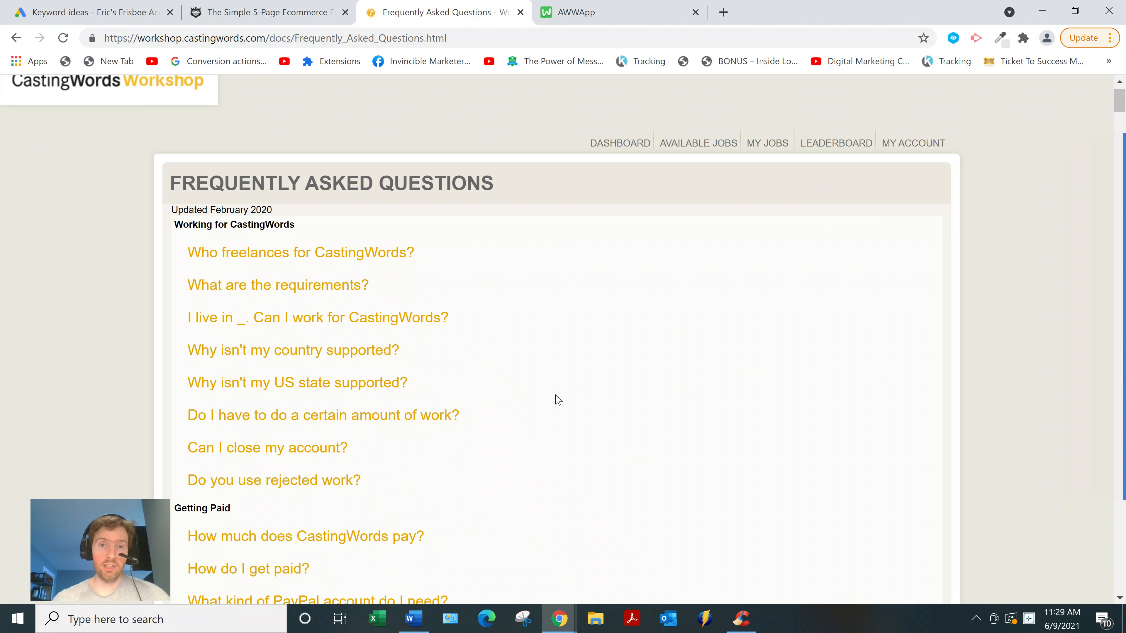
mouse_move(453, 365)
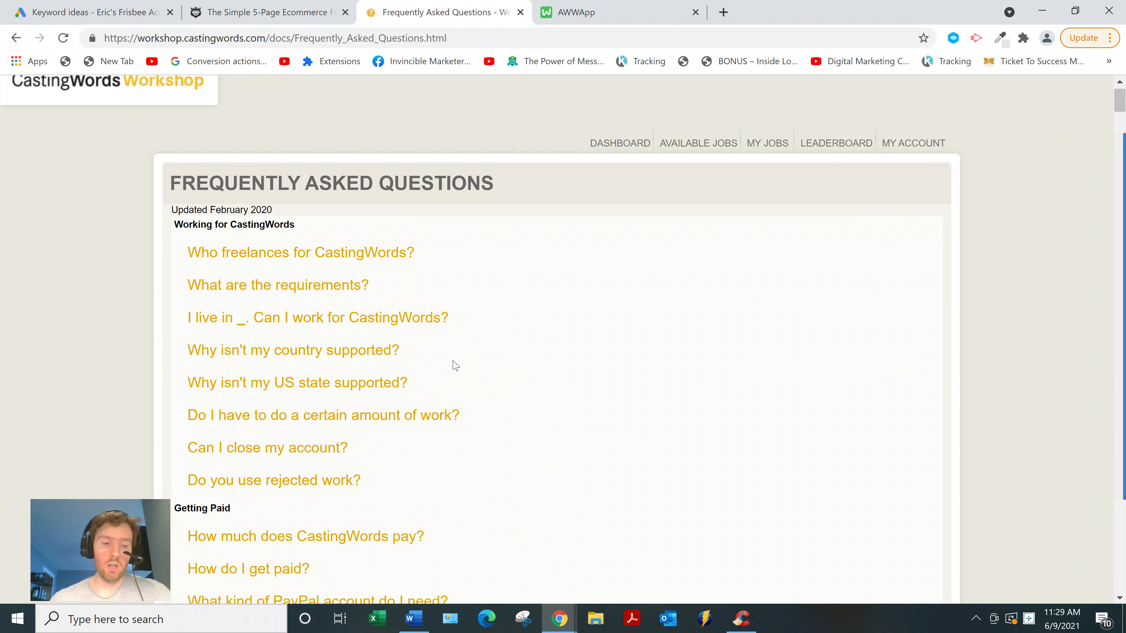
mouse_move(493, 362)
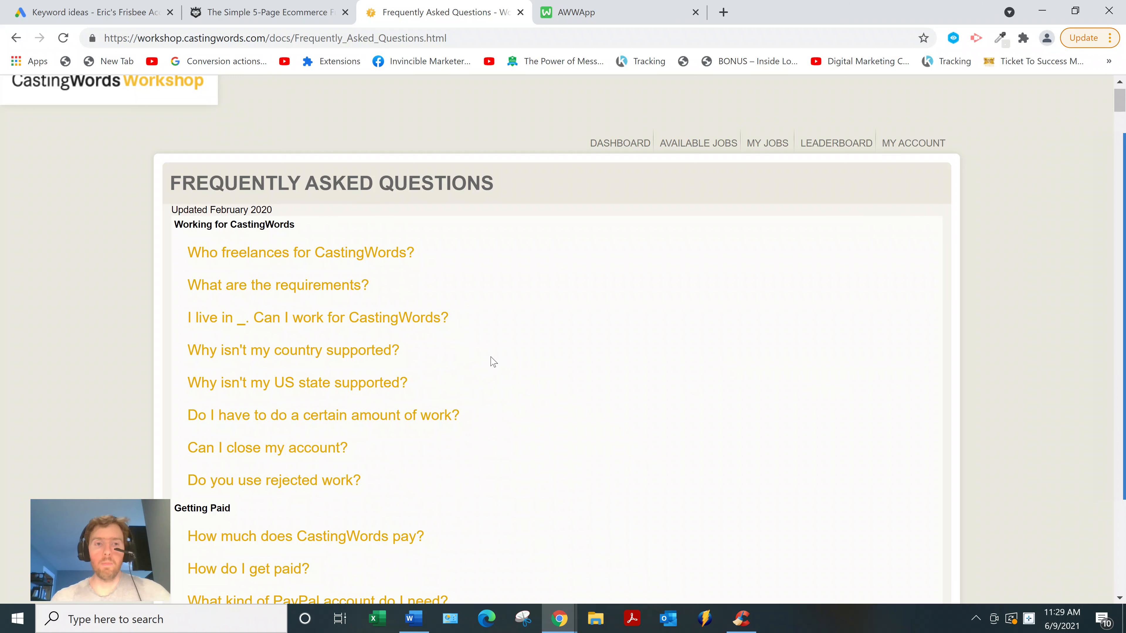
mouse_move(554, 290)
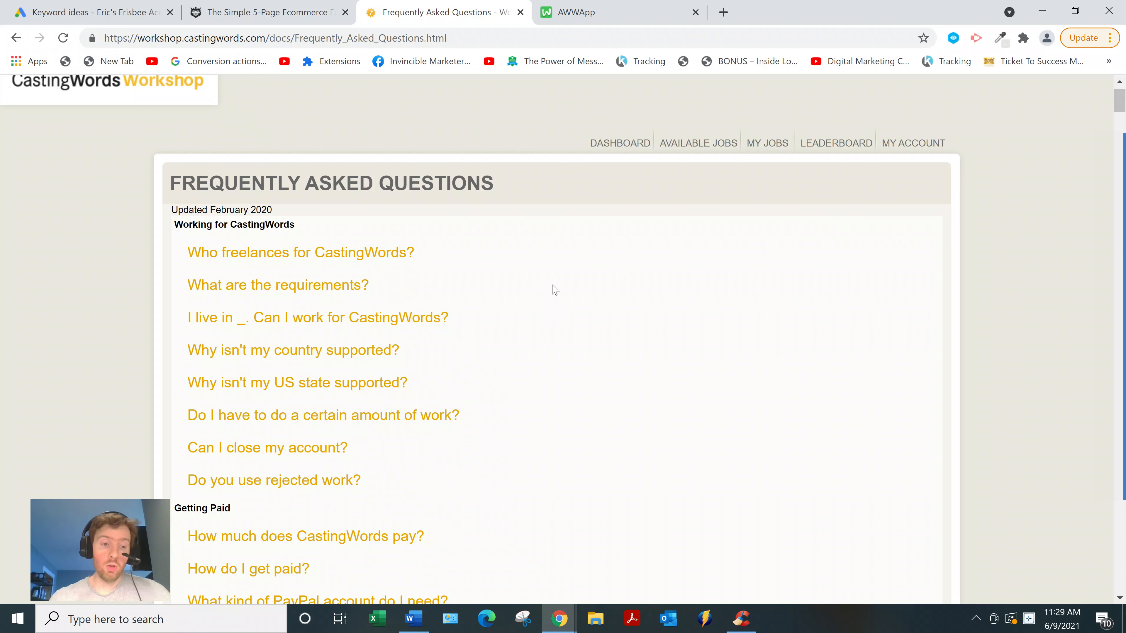
mouse_move(722, 330)
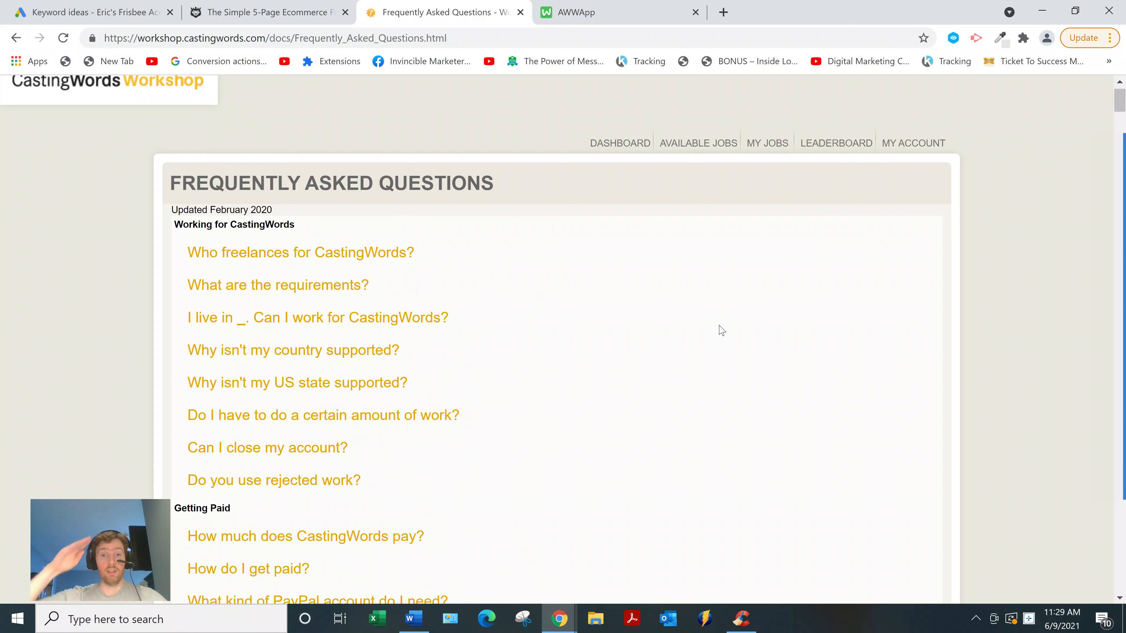